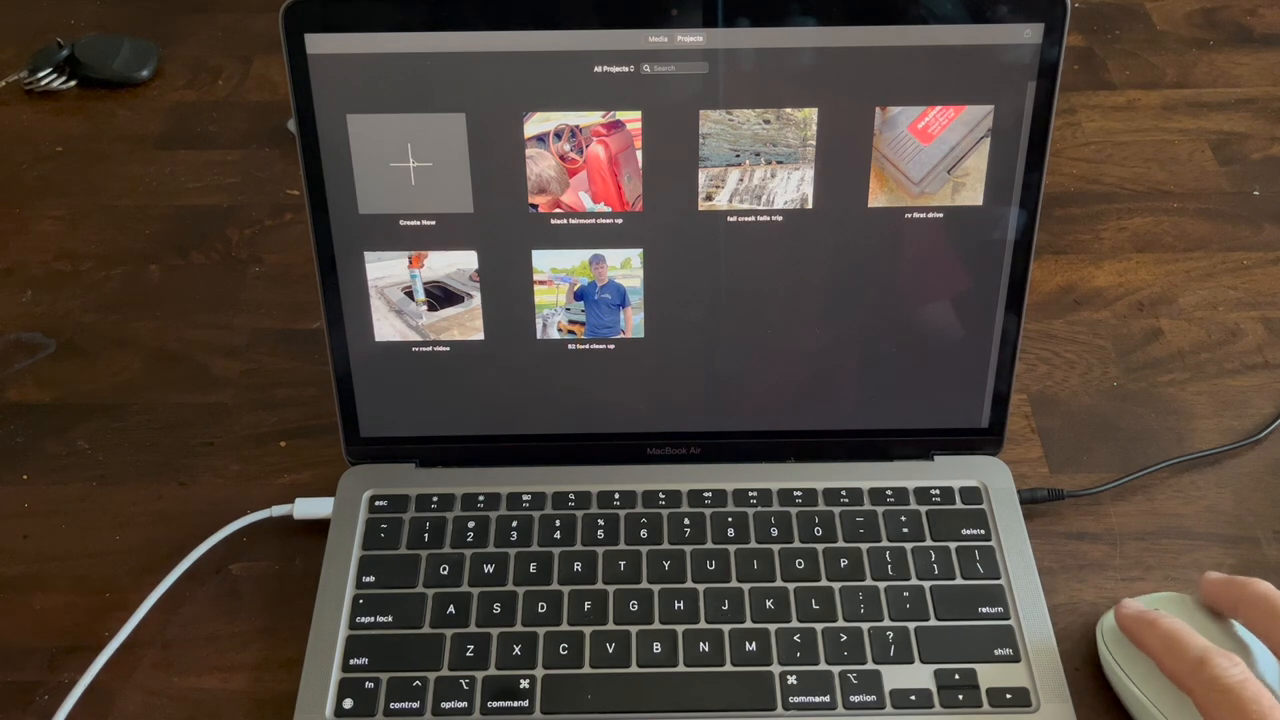
Create a new empty Movie project named My Movie
left_click(414, 162)
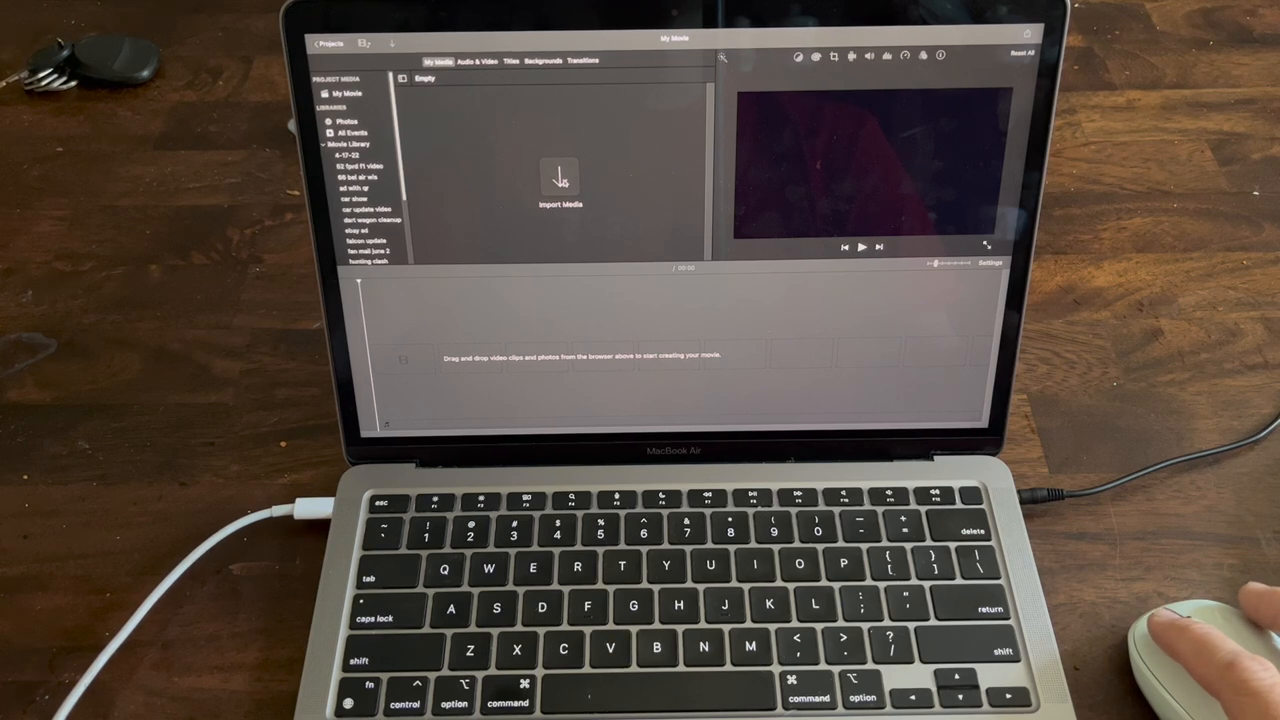
Import the clips from the funny ads folder in Downloads
left_click(560, 180)
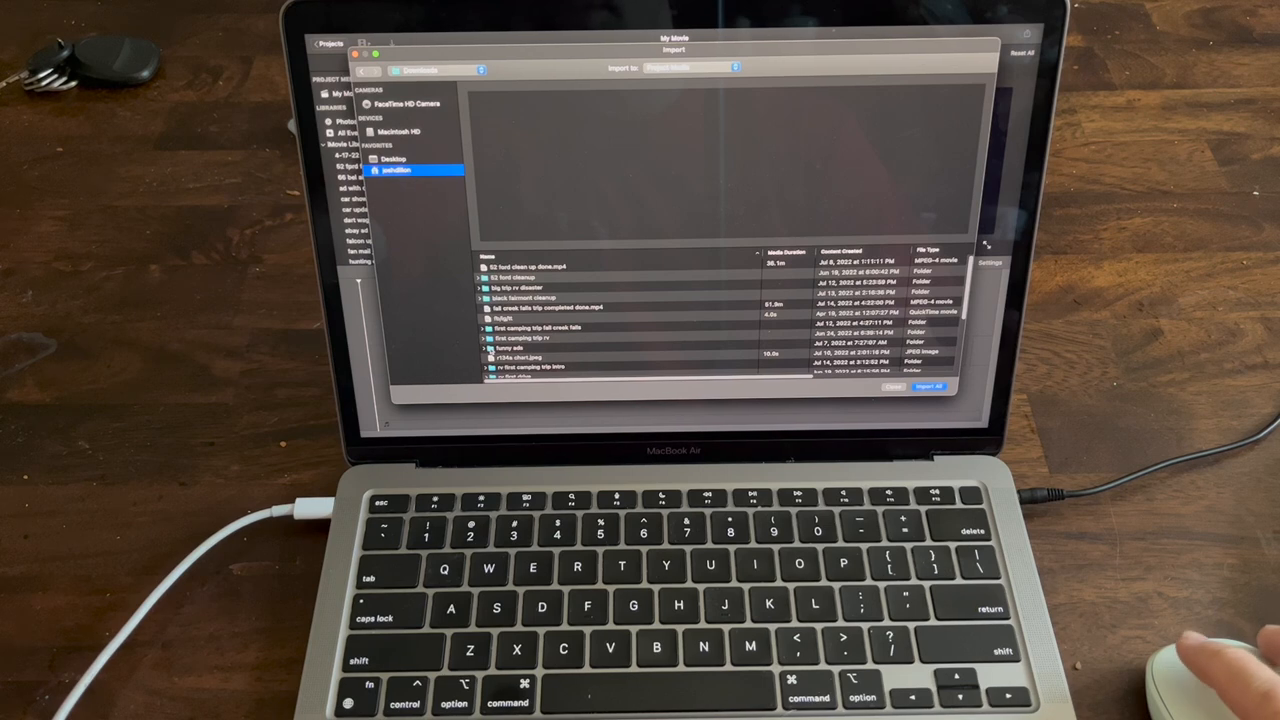
left_click(530, 347)
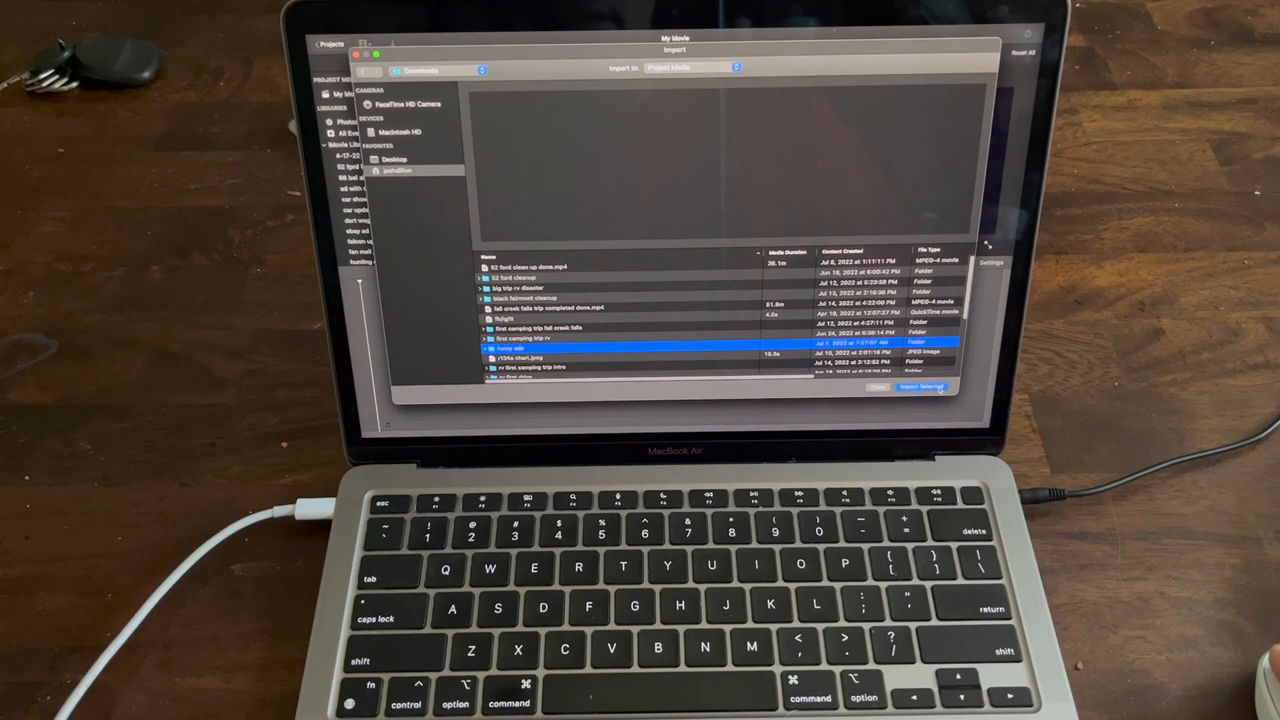
left_click(923, 387)
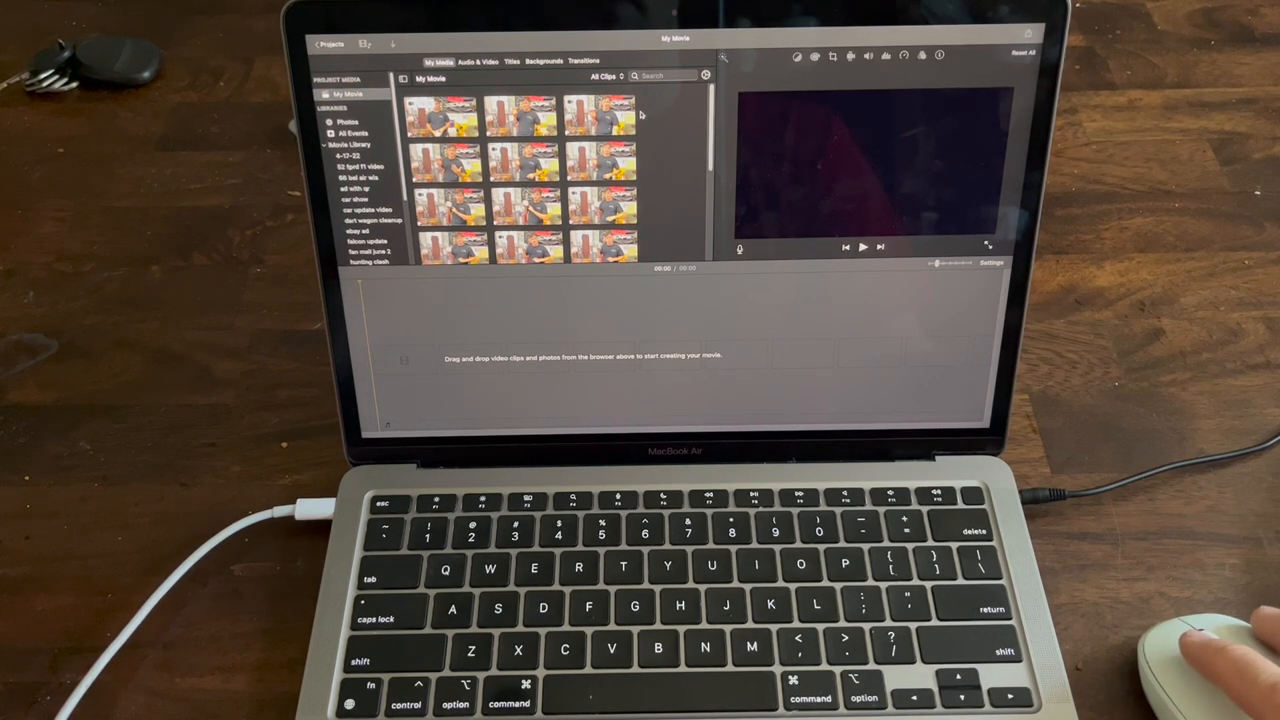
Drag the imported funny ads clips into the timeline
left_click_drag(600, 115, 740, 330)
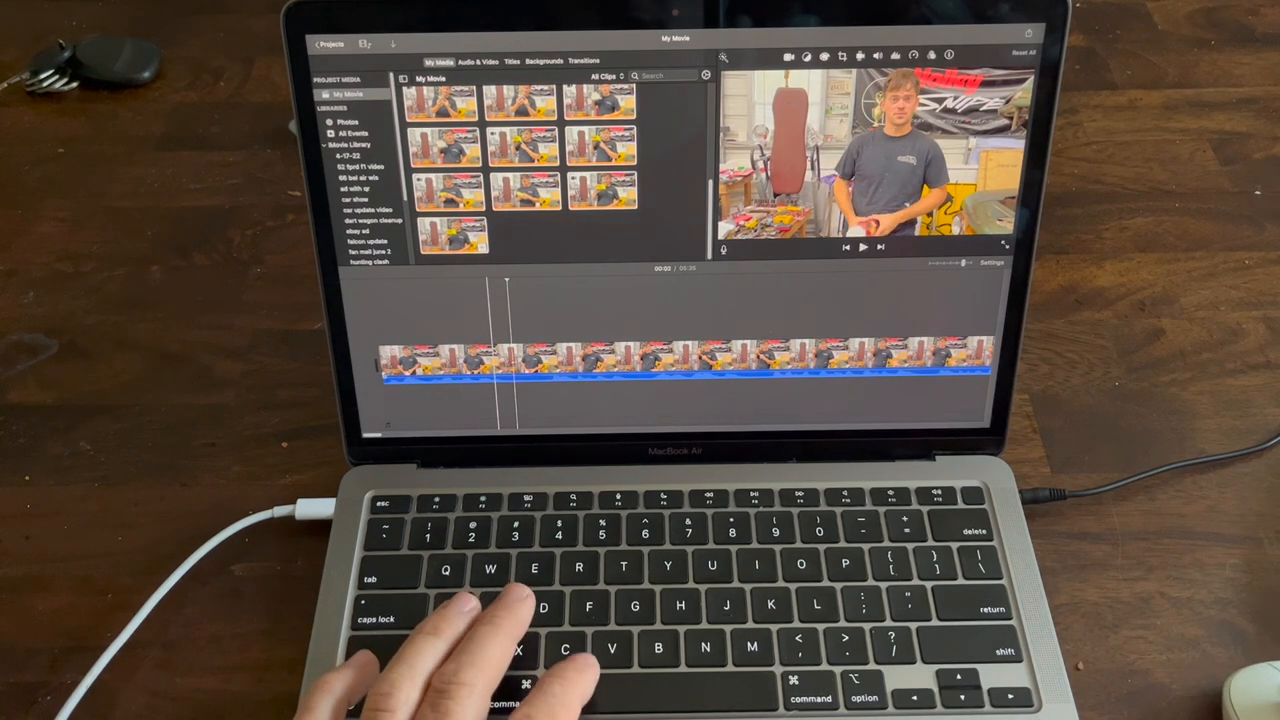
Split the timeline footage a few seconds from the start
key("space")
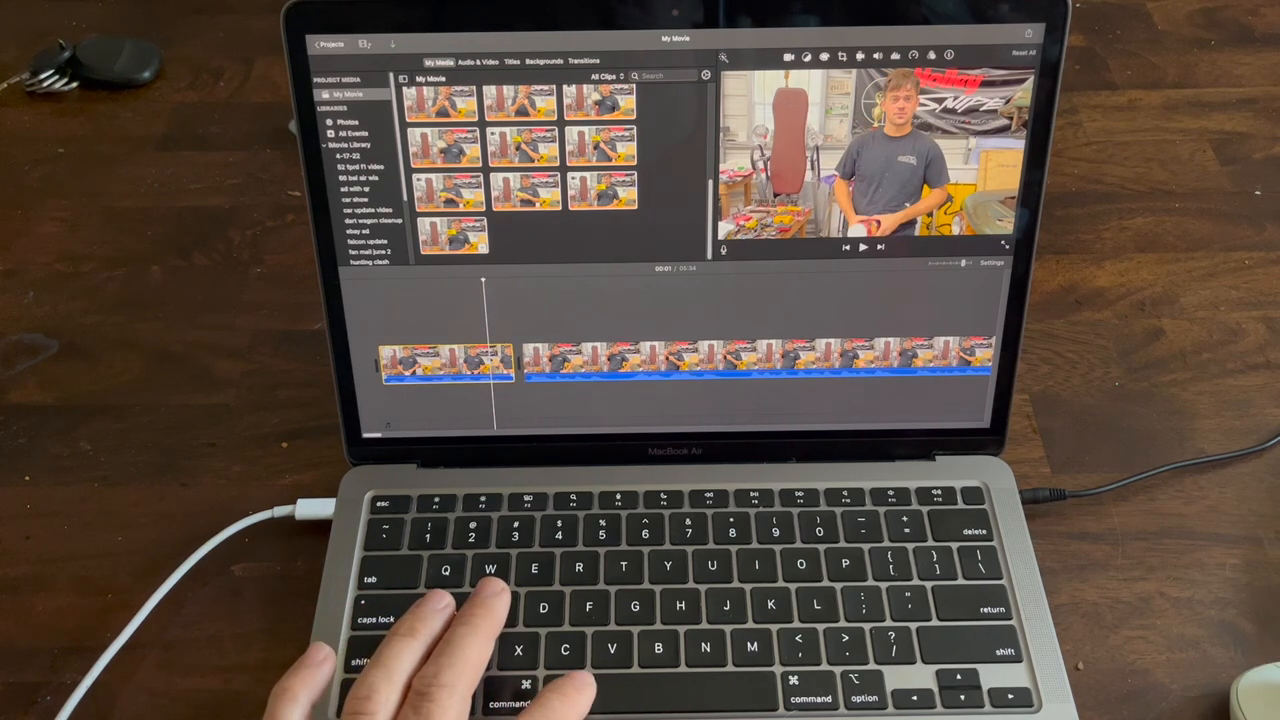
Split the opening clip again and delete the unwanted piece
key("space")
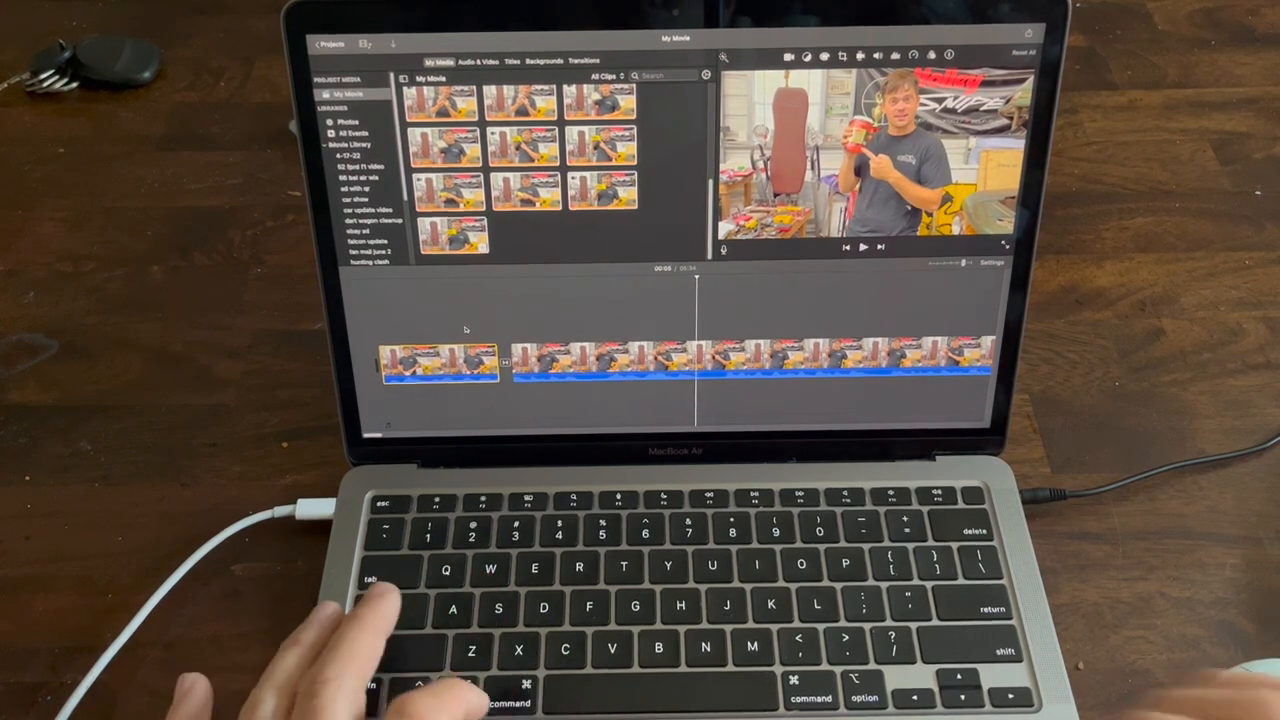
key("space")
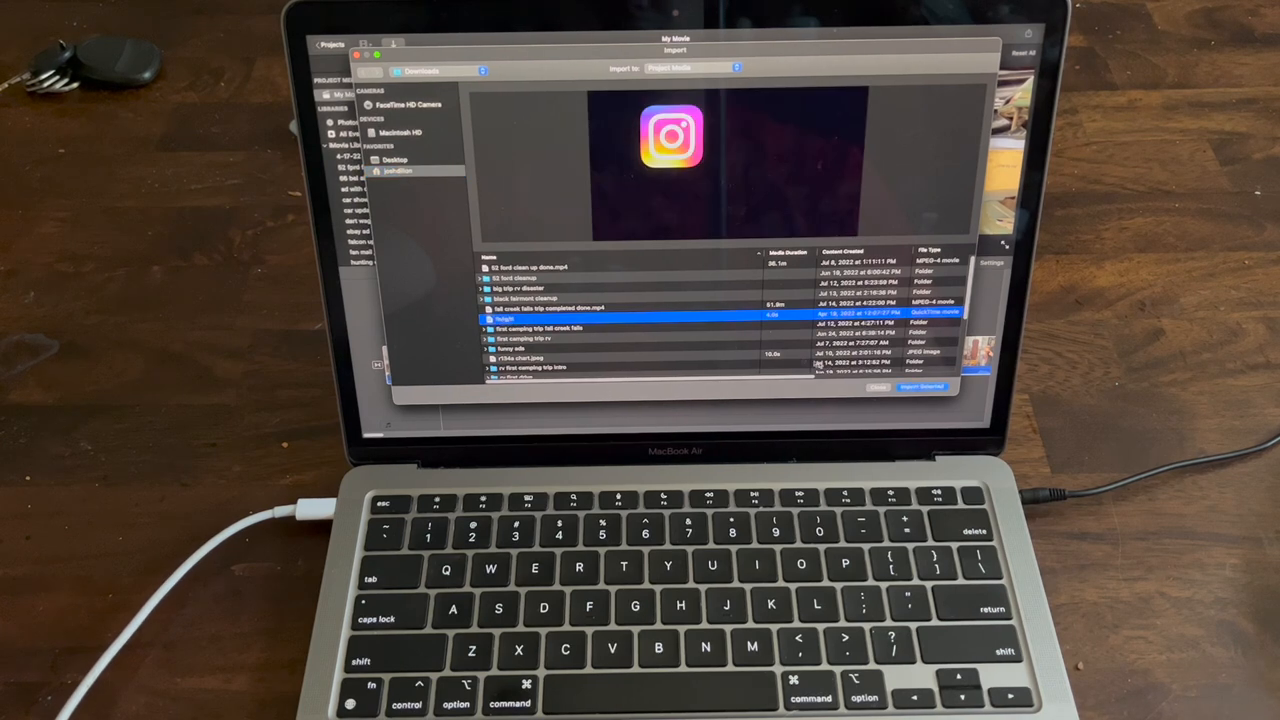
Select the social media logo video and import it after the opening clip
left_click(921, 387)
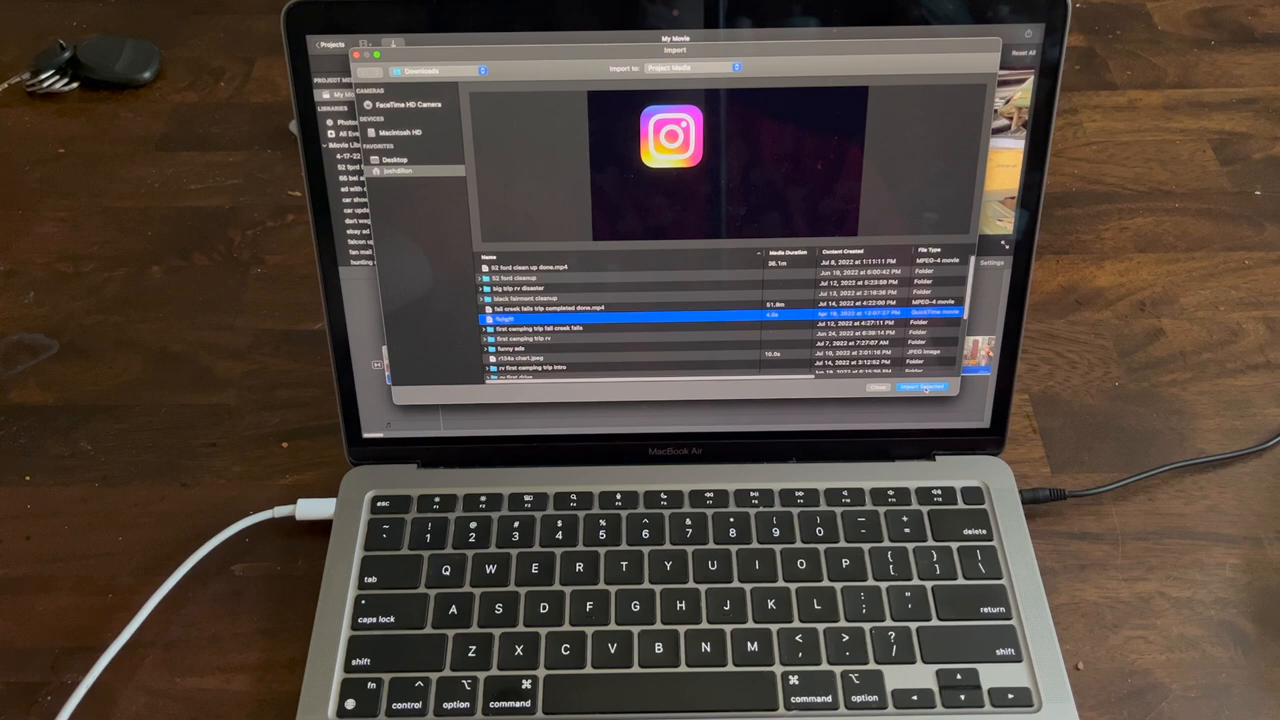
left_click(920, 387)
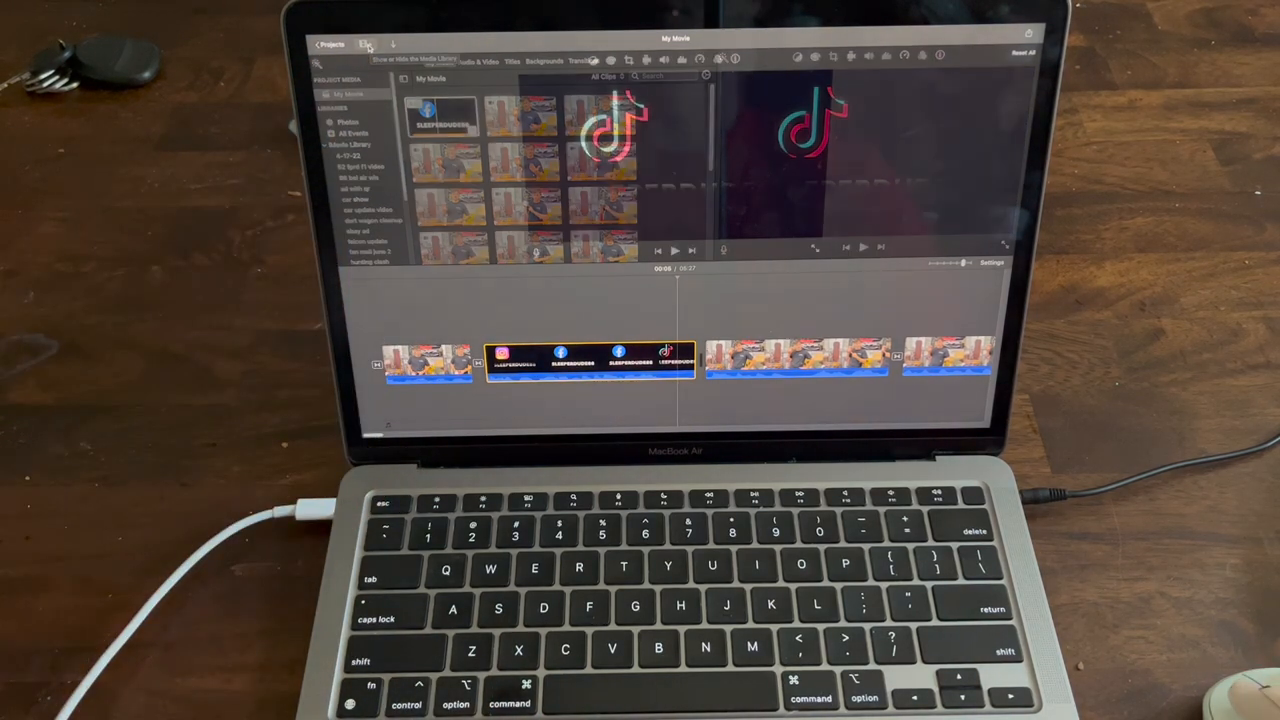
Layer a presenter clip as a cutaway over the end of the logo clip
left_click(365, 44)
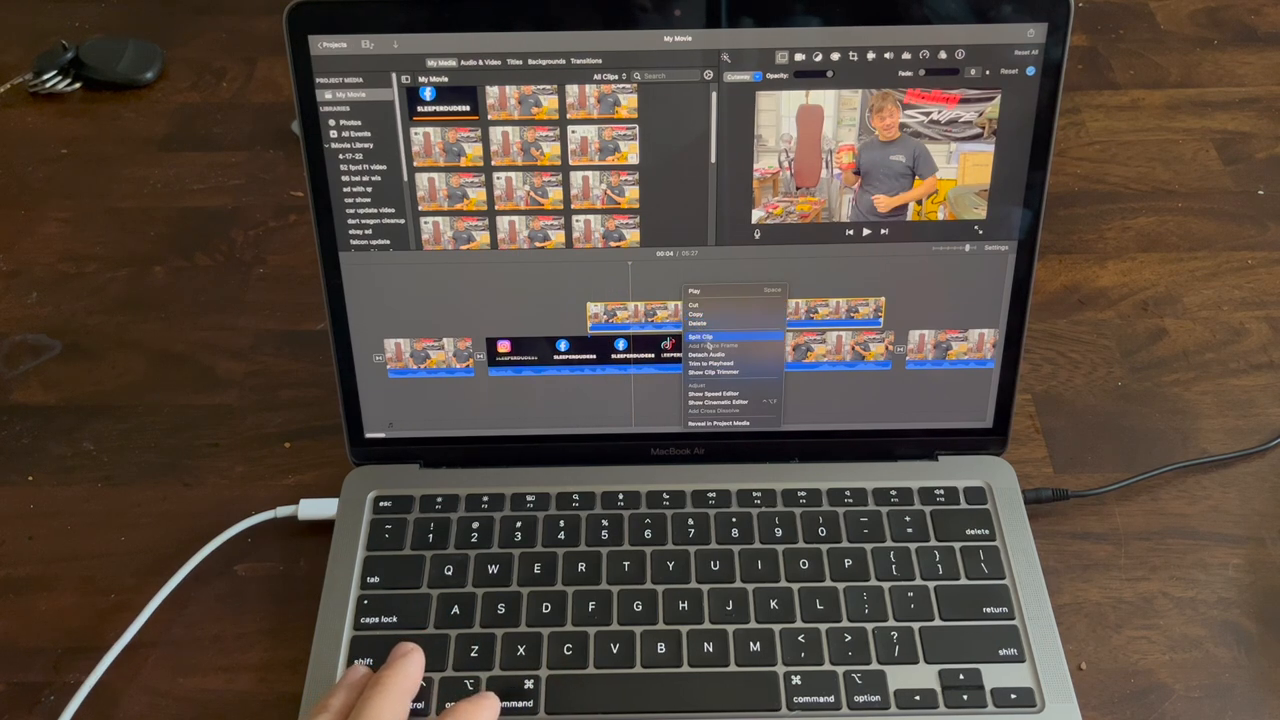
Split the cutaway clip, removing the overlay and keeping the audio track below
left_click(708, 356)
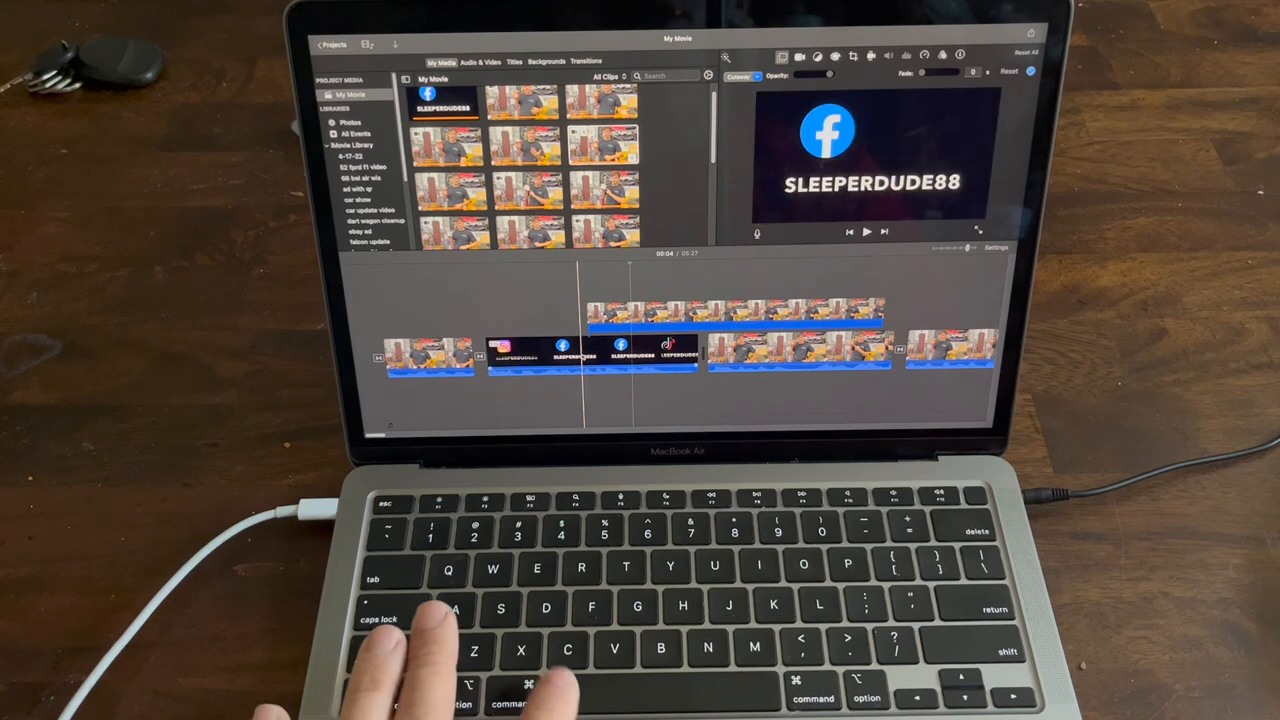
left_click(866, 231)
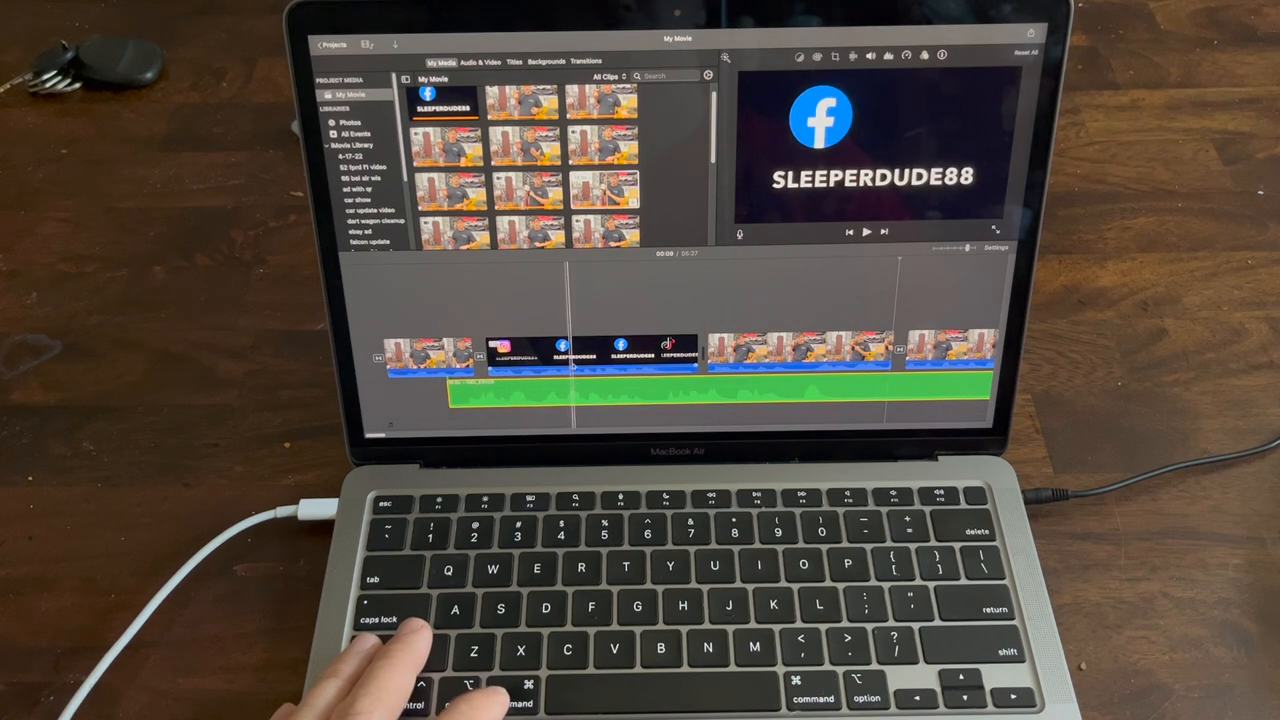
Detach the audio from the social media logo clip
left_click(590, 353)
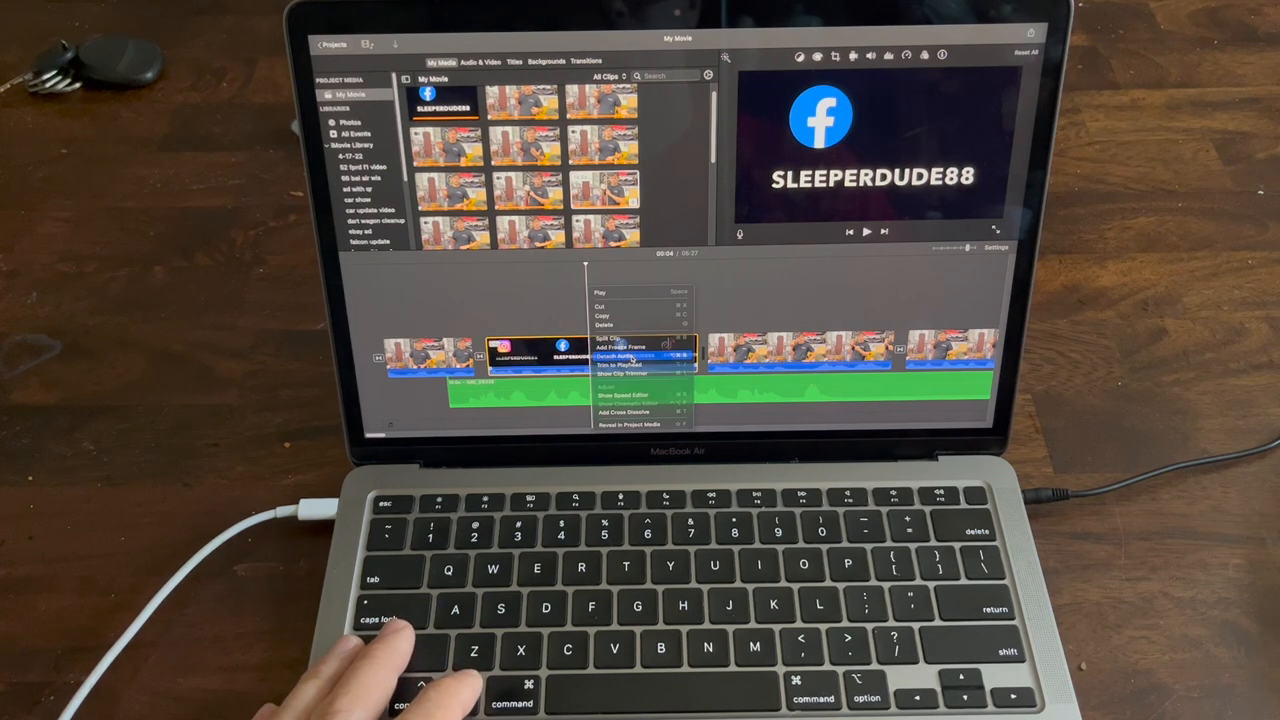
left_click(621, 356)
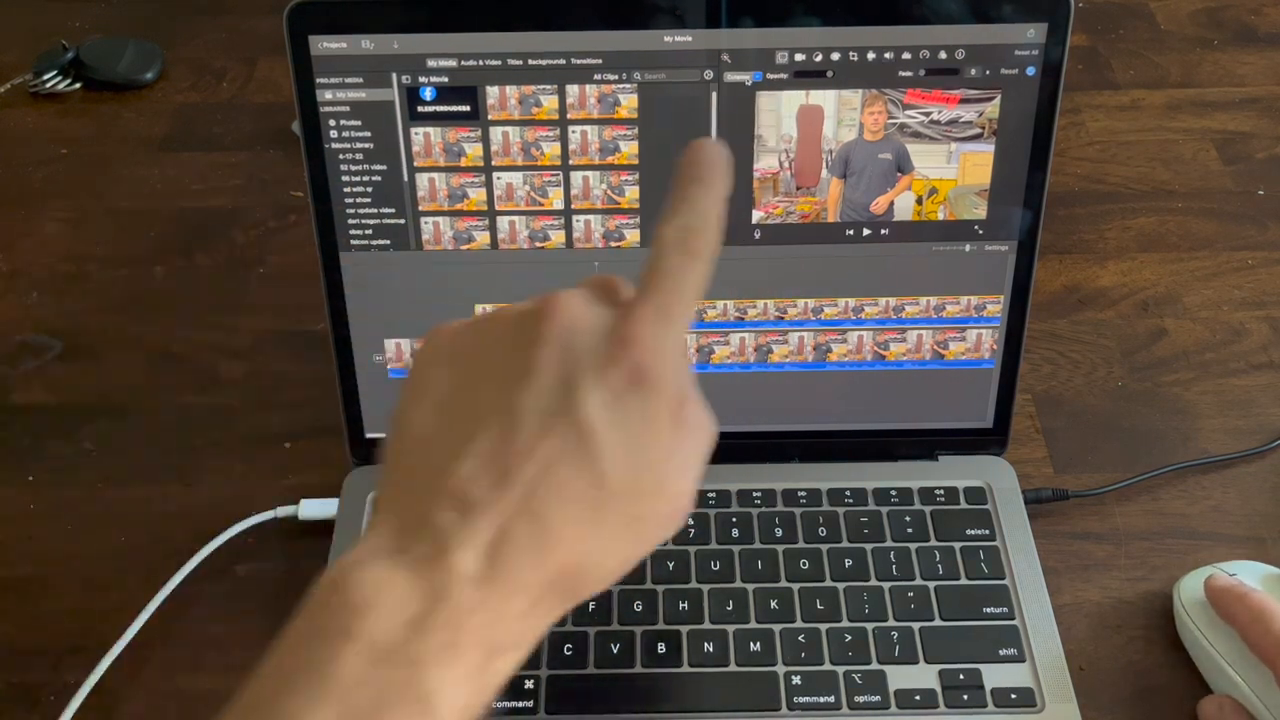
Set the presenter overlay's Video Overlay Settings to Picture in Picture
left_click(740, 77)
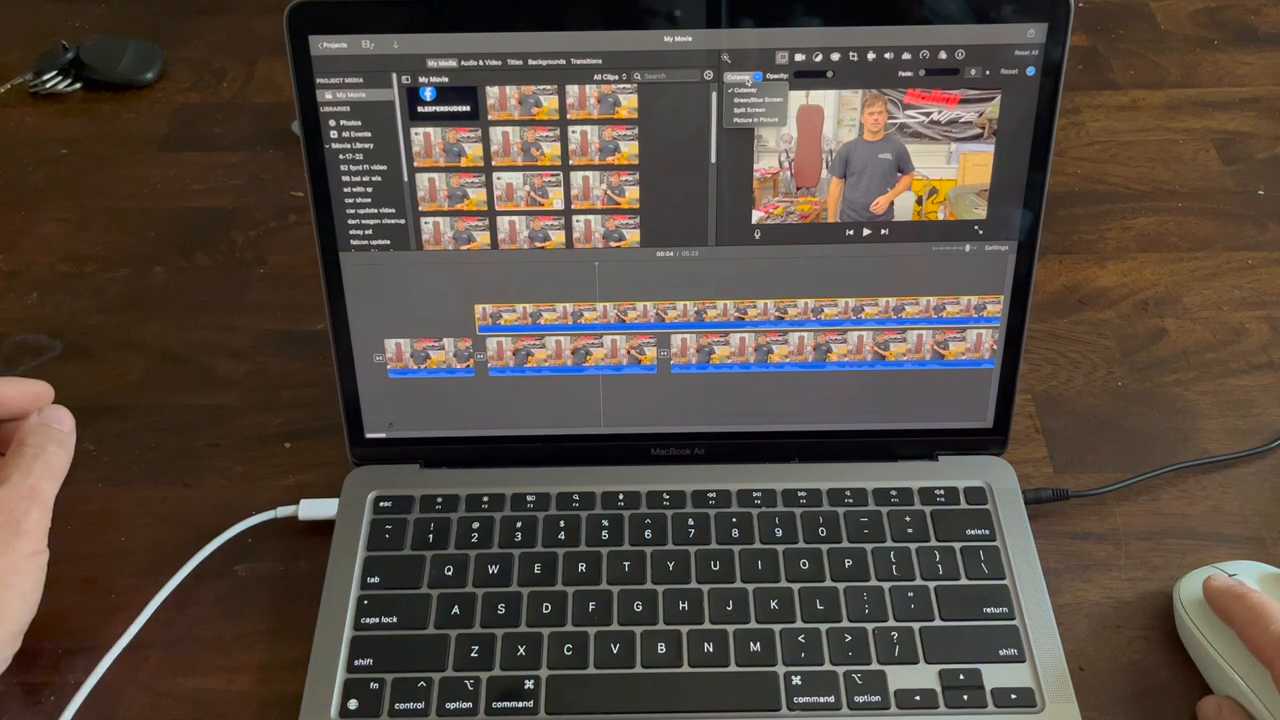
mouse_move(758, 120)
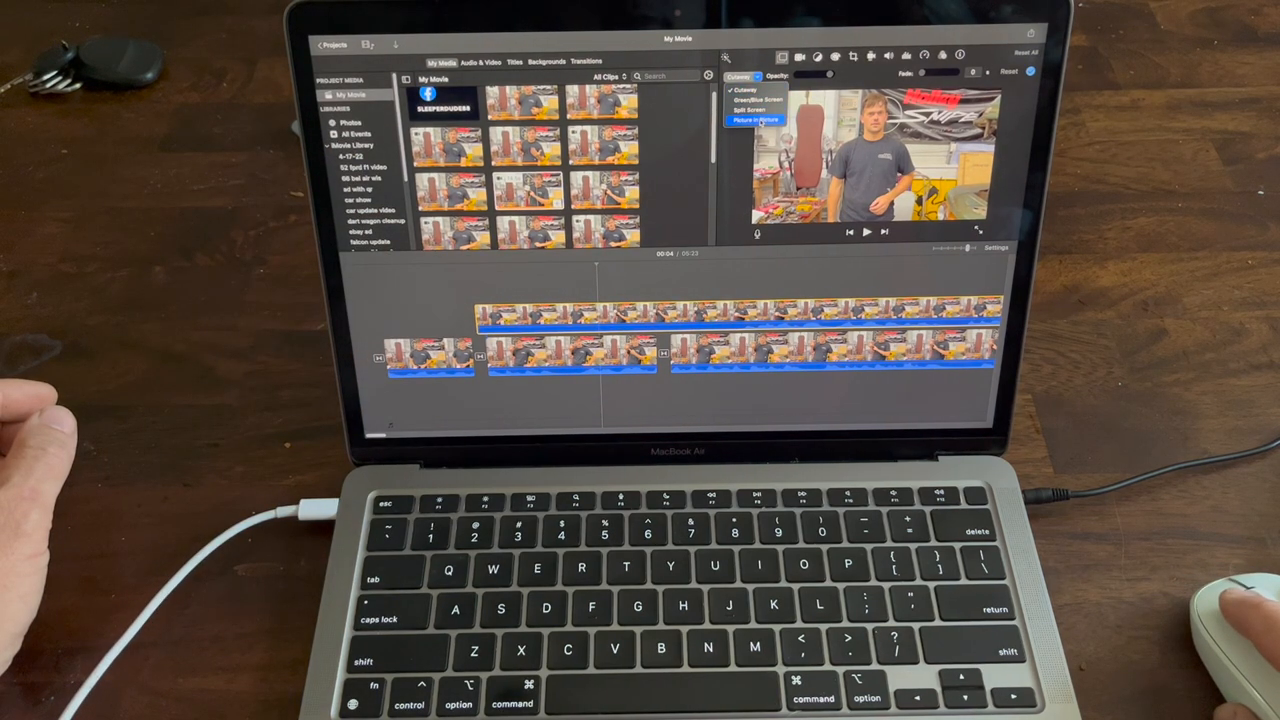
left_click(758, 119)
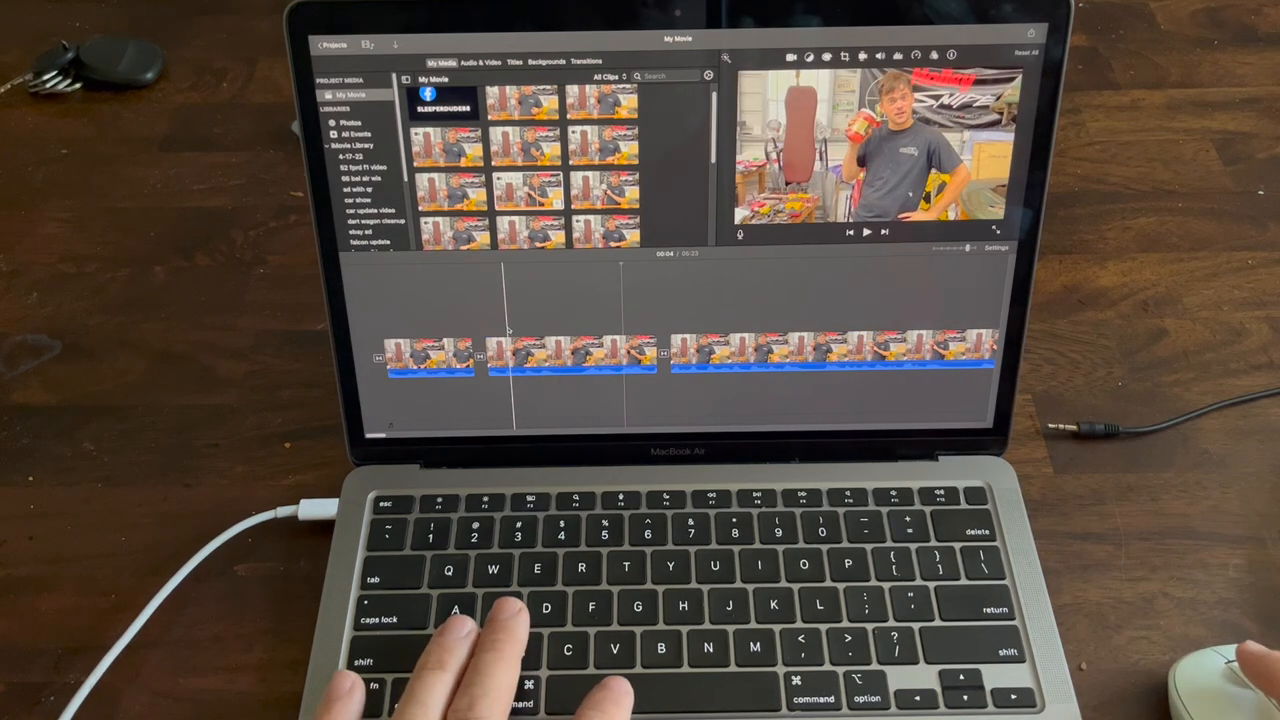
Play through the later presenter footage and split the clip in two at the playhead
key("space")
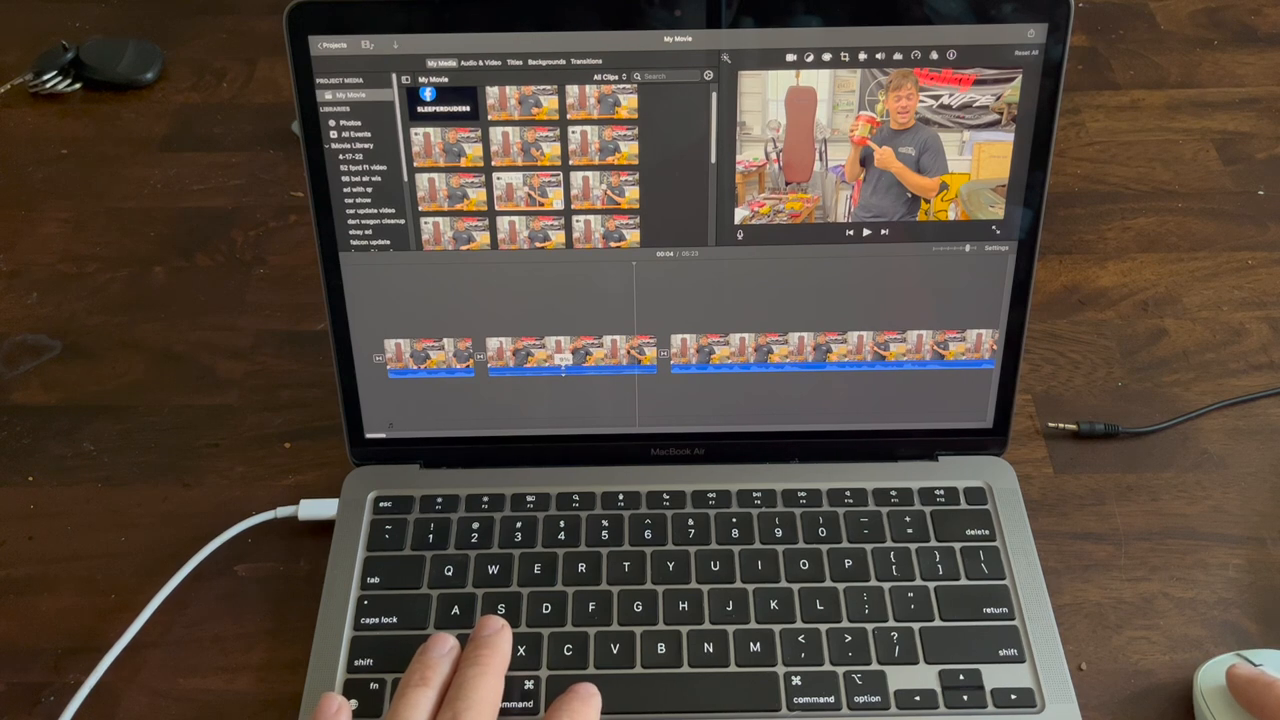
key("space")
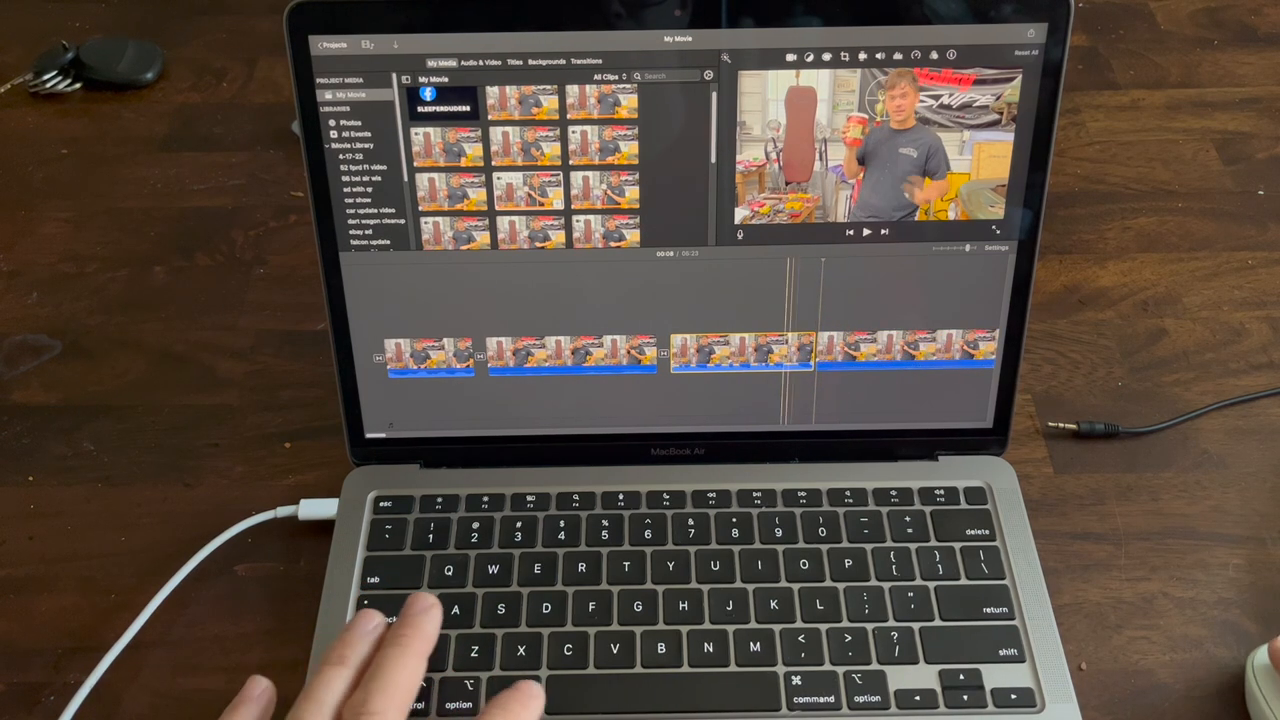
key("space")
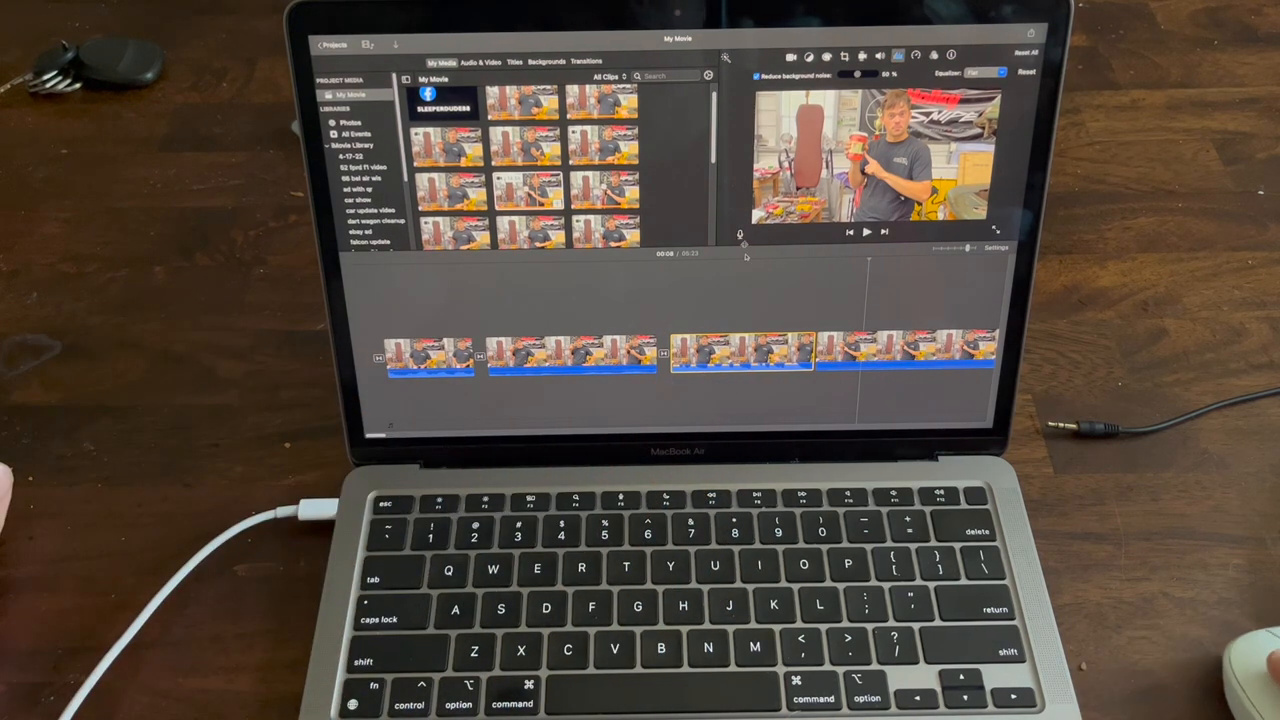
Play back the timeline and show speed options for the third presenter clip
key("space")
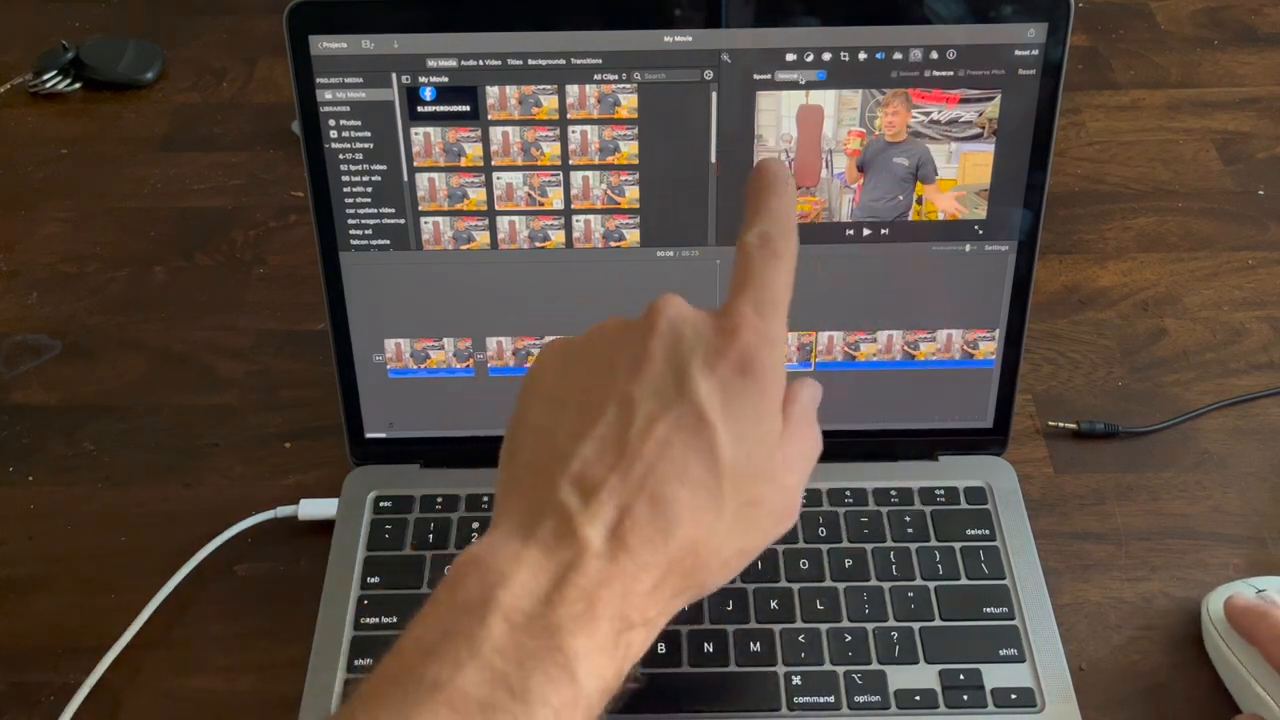
Preview the third clip at Fast speed, then set it to Slow
left_click(795, 77)
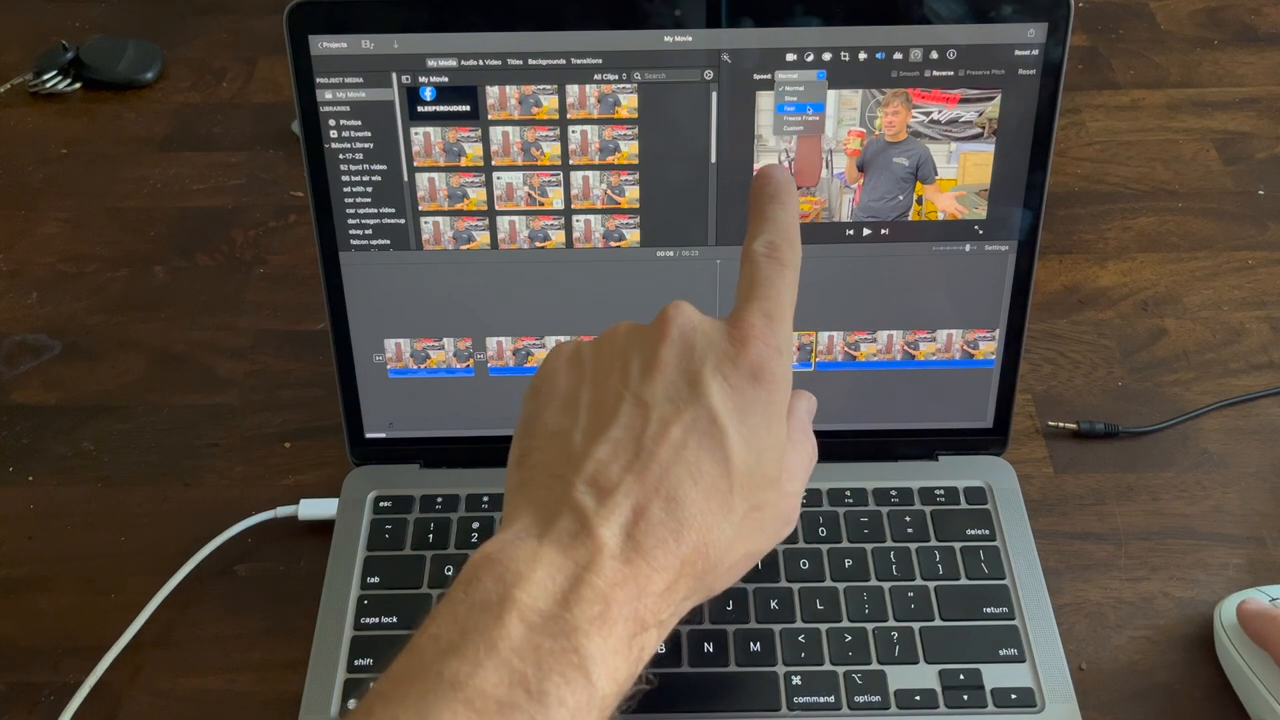
left_click(790, 107)
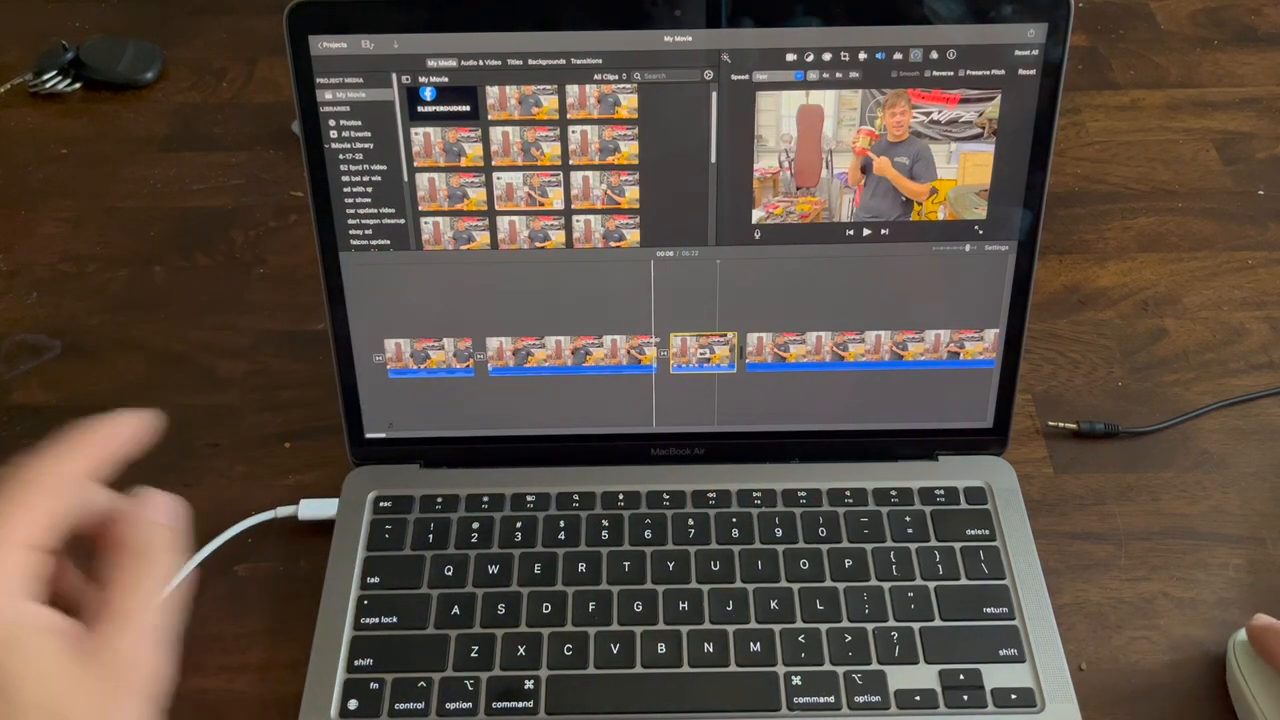
key("space")
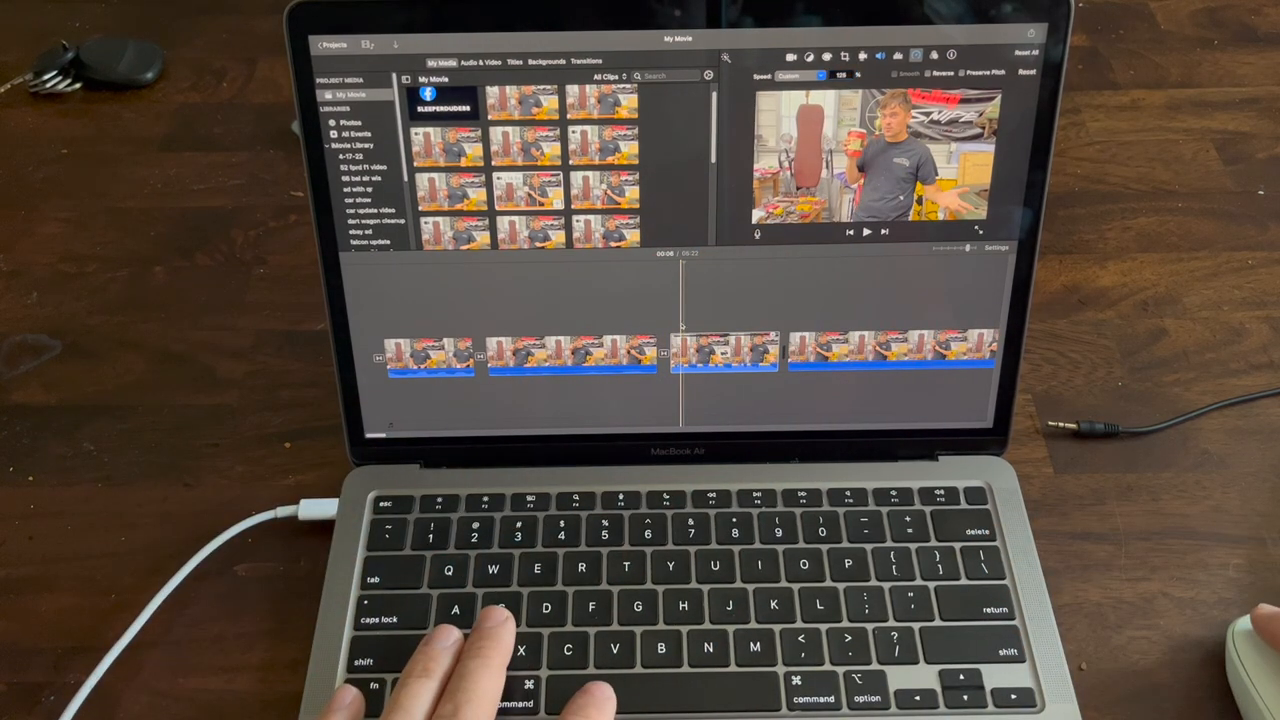
key("space")
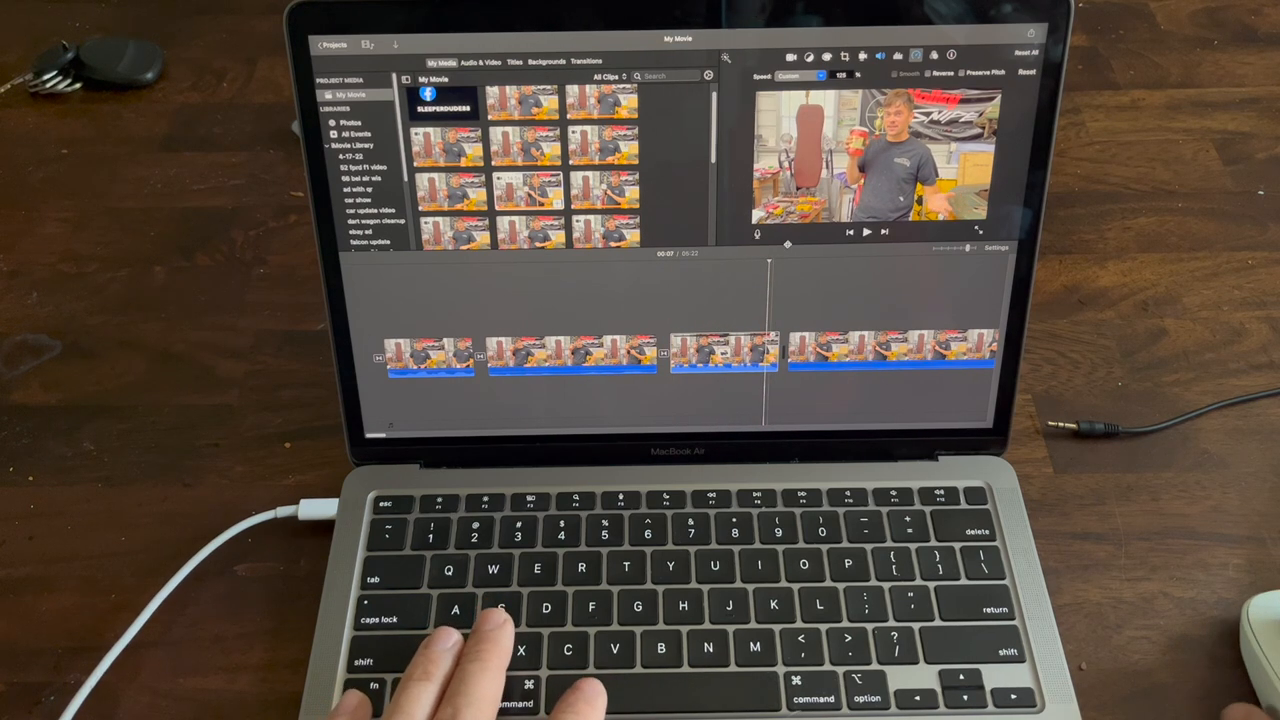
left_click(800, 77)
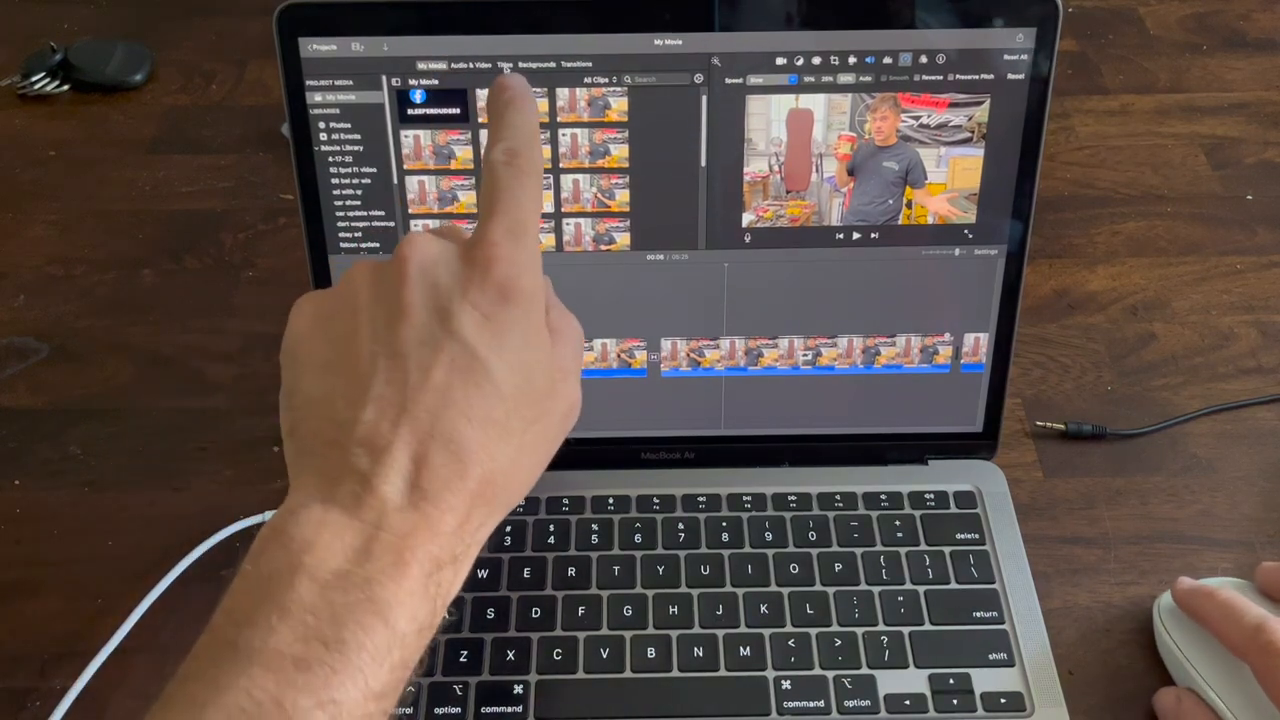
Overlay a title on the slowed clip with 'I AM AWESOME' on its second line
left_click(504, 65)
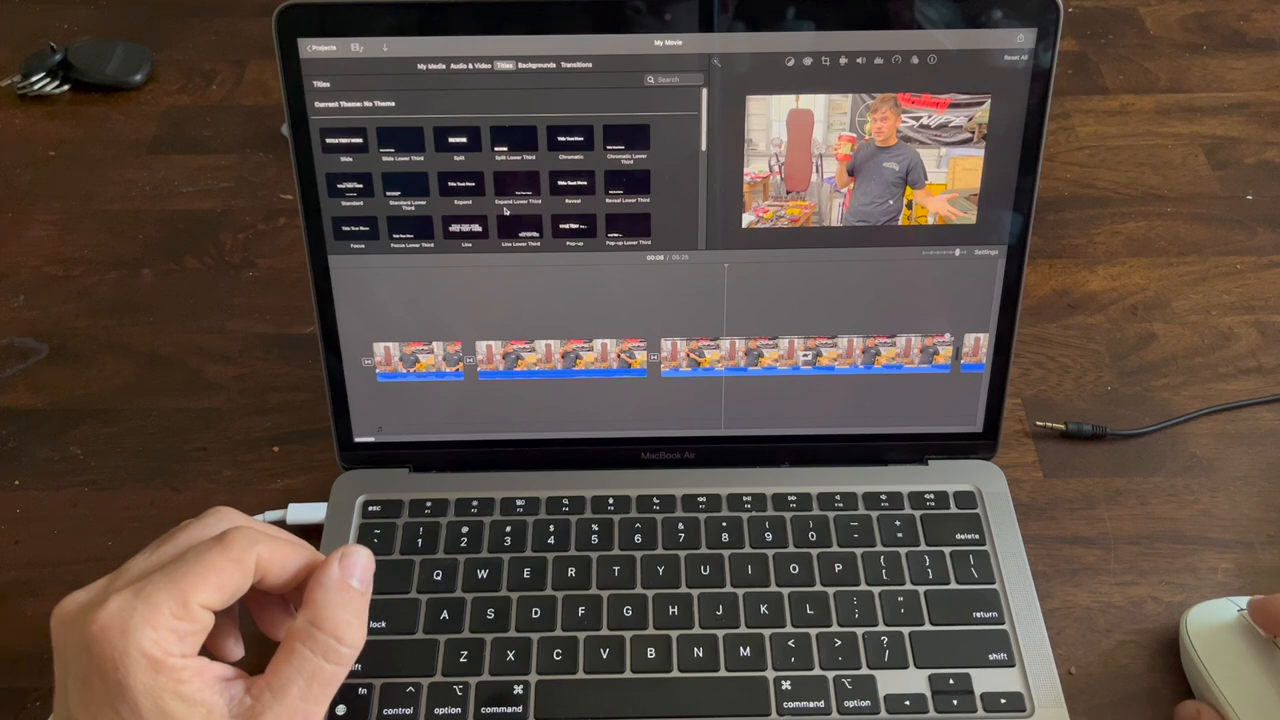
scroll("down", 3)
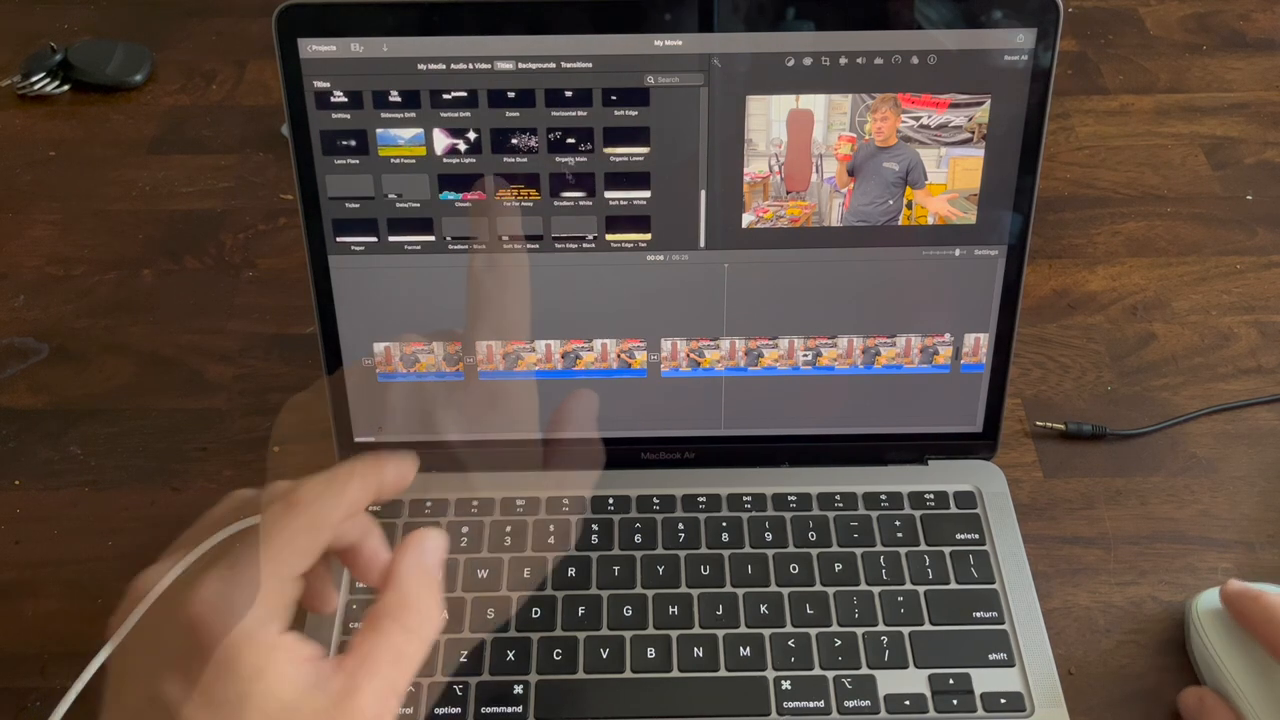
left_click(513, 143)
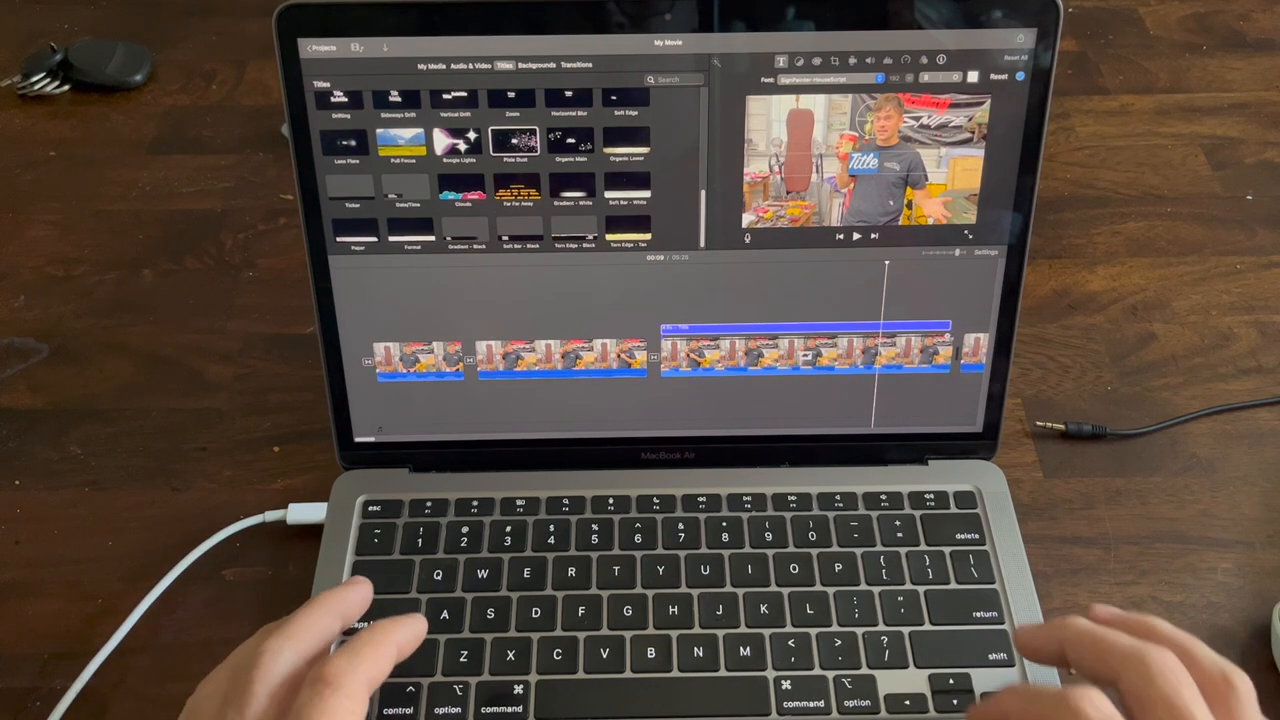
type("I am")
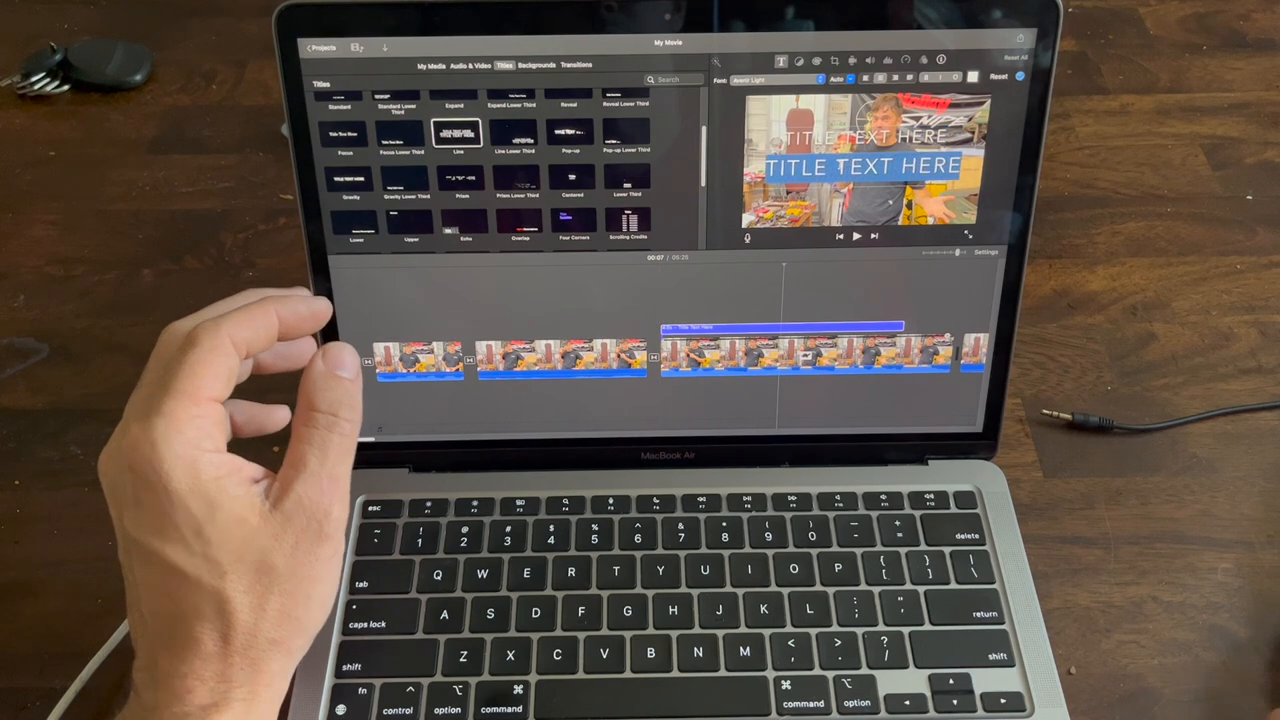
type("I AM AWESOME")
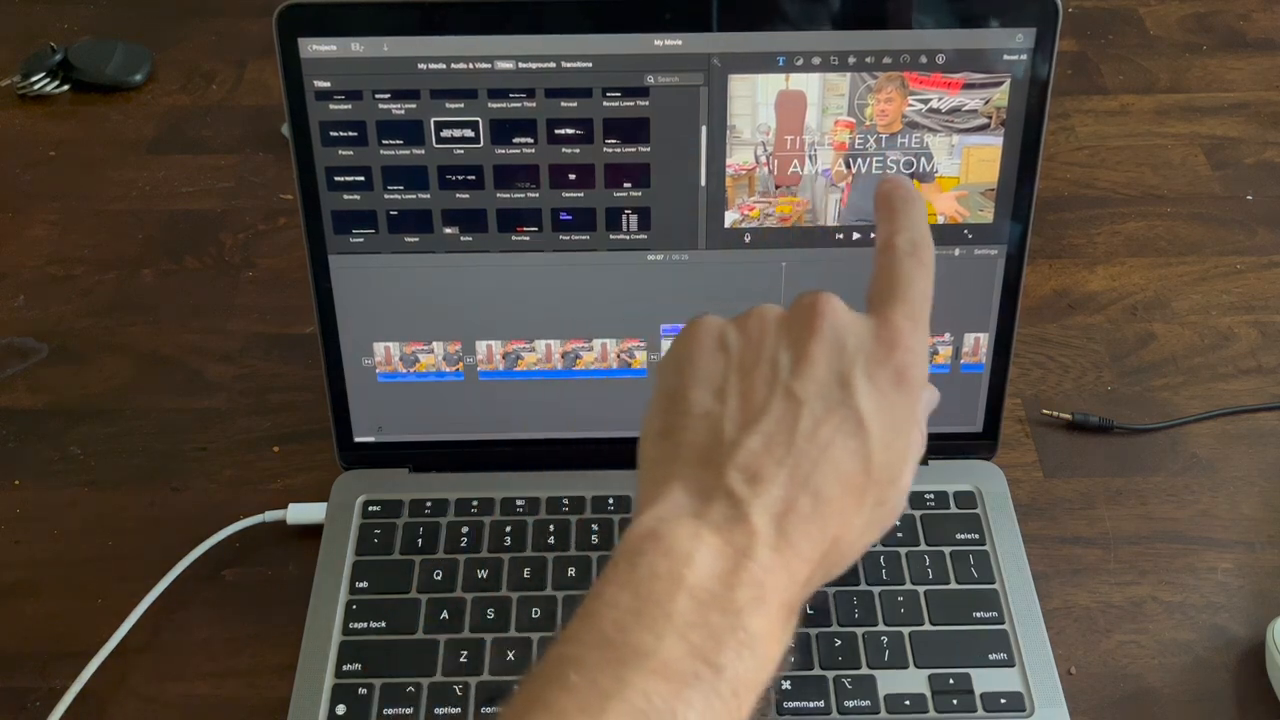
left_click(578, 65)
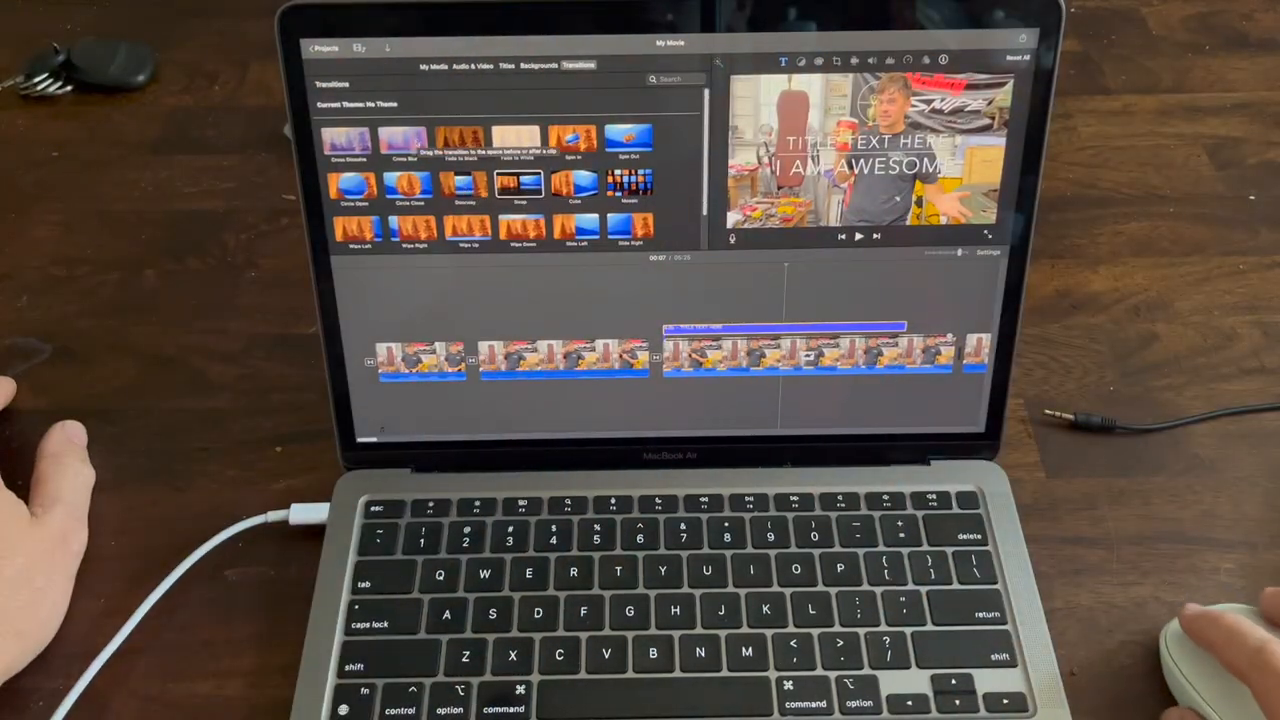
Scroll the transitions and select the titled clip to show its filter and audio effects
scroll("down", 3)
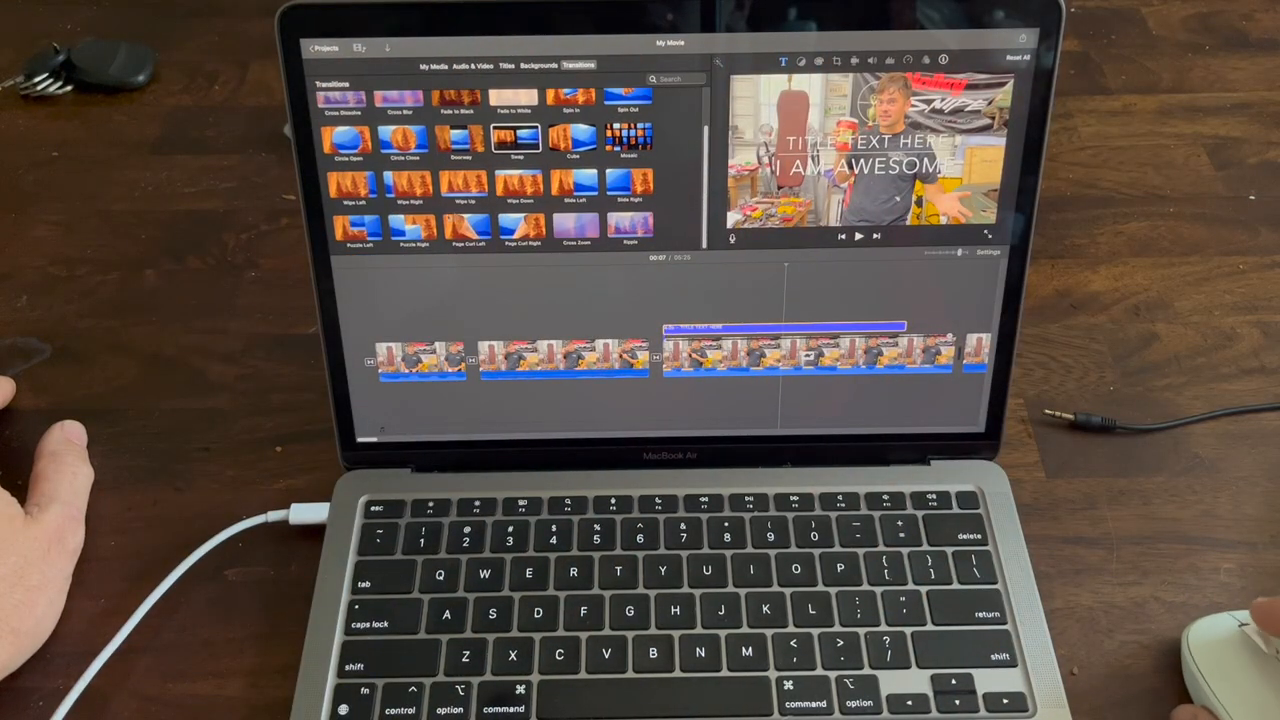
left_click(475, 355)
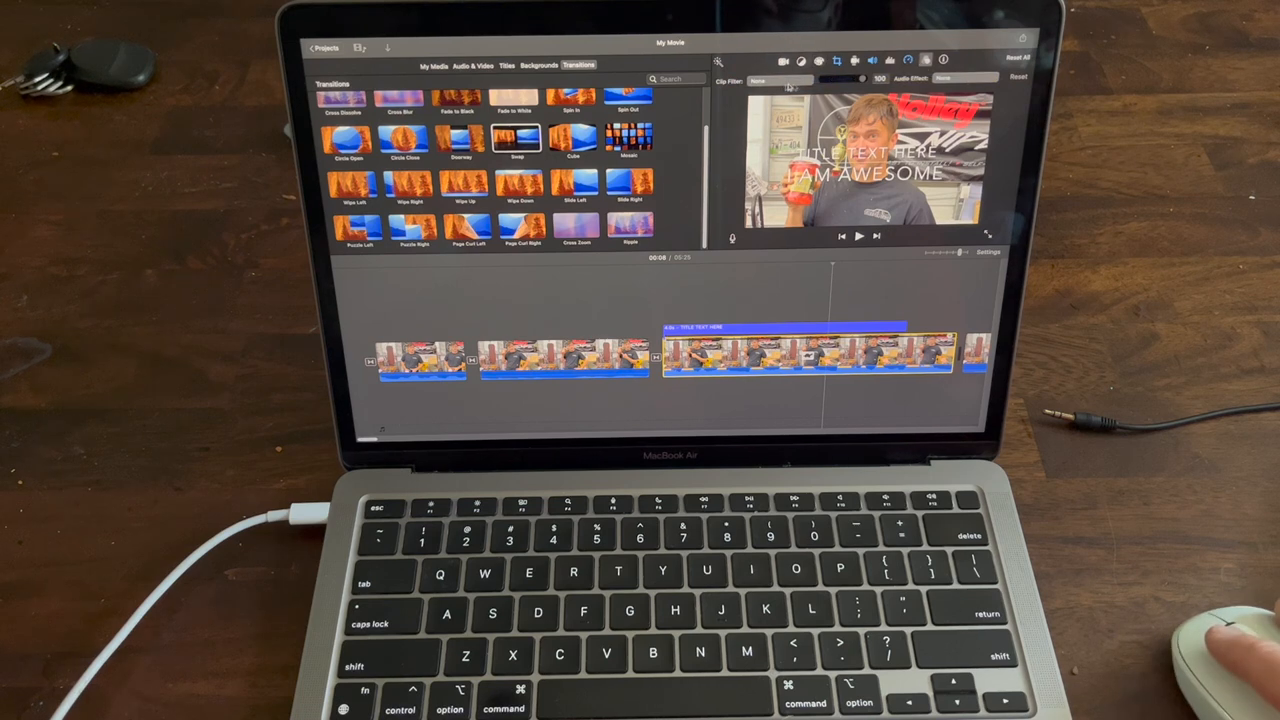
Apply the X-Ray clip filter to the titled, slowed presenter clip
left_click(757, 80)
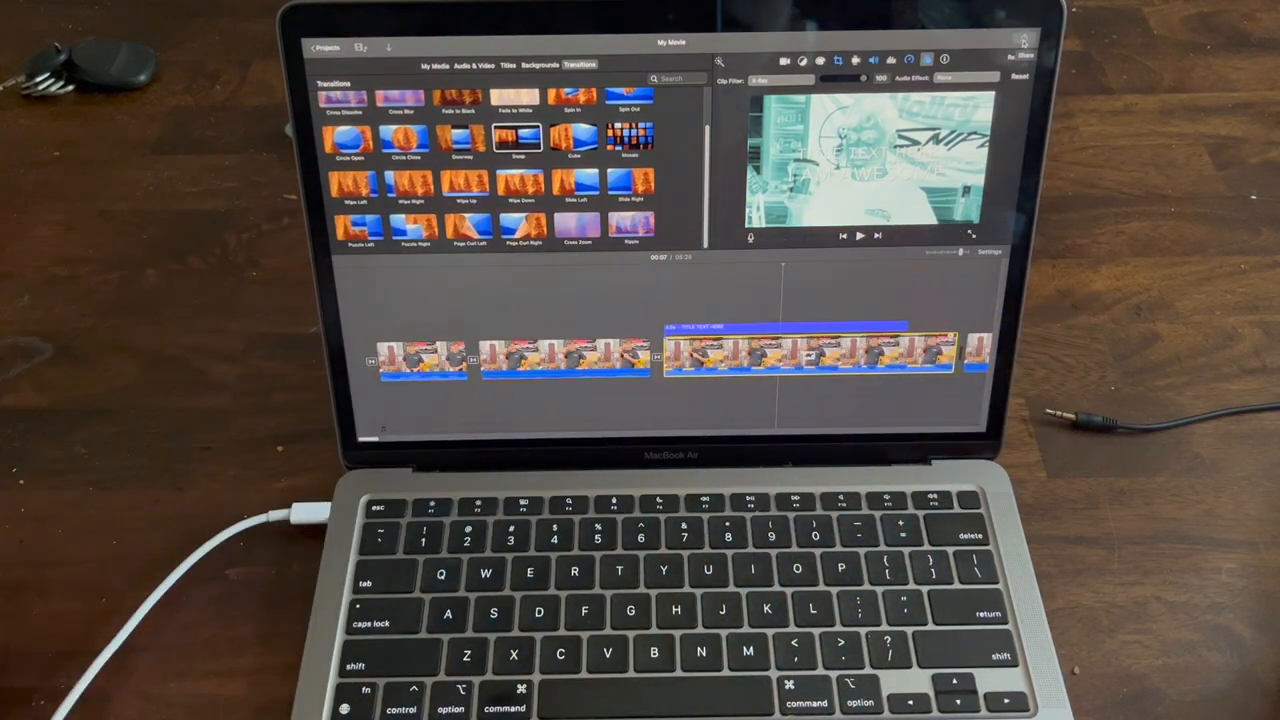
left_click(1024, 60)
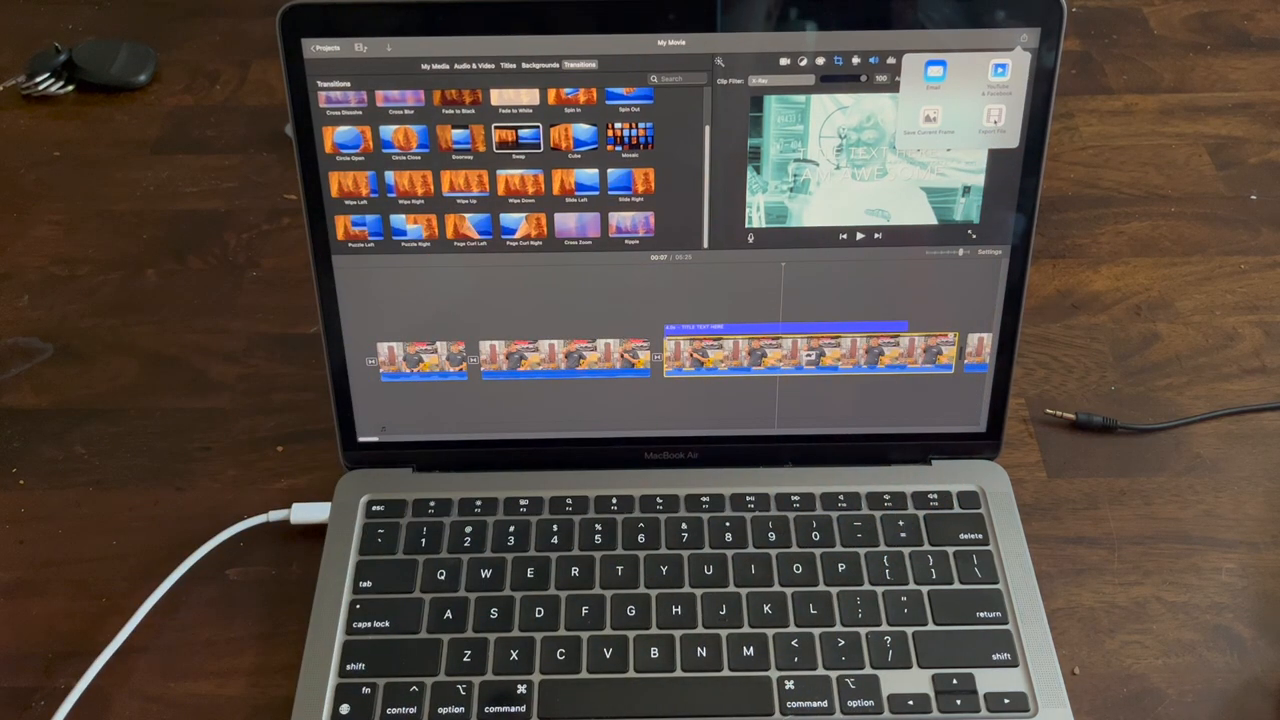
left_click(991, 120)
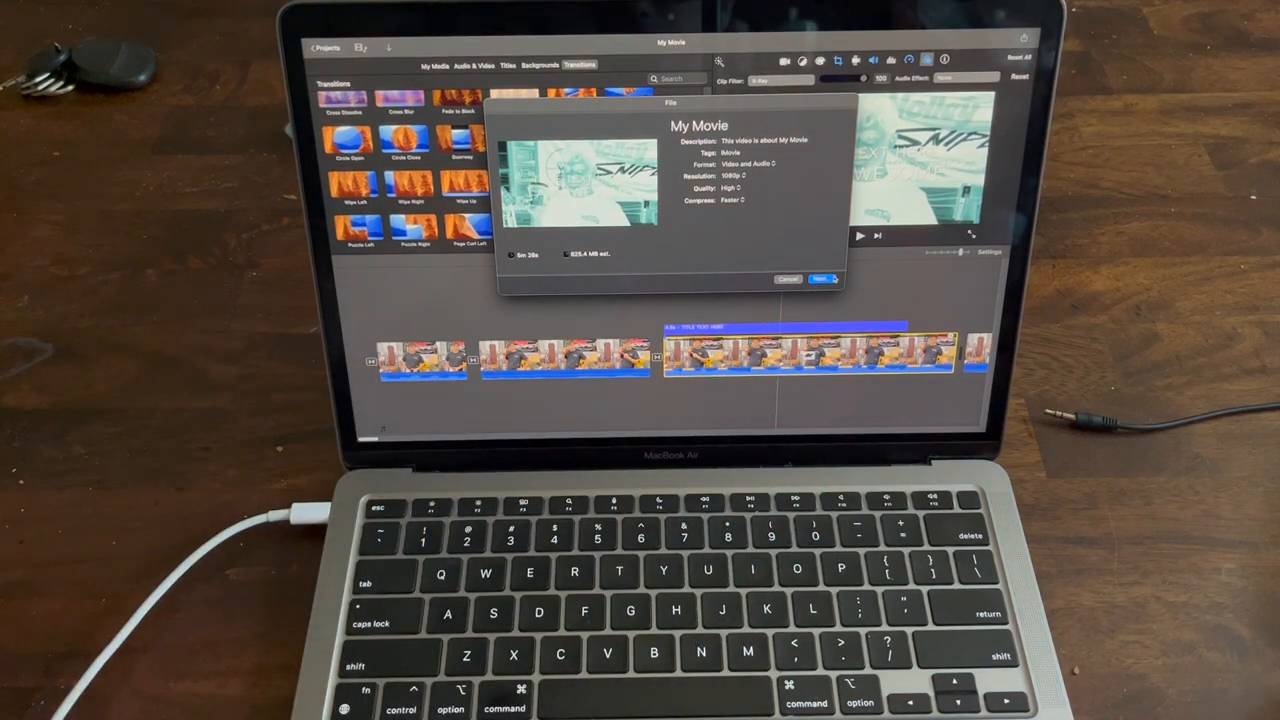
left_click(820, 278)
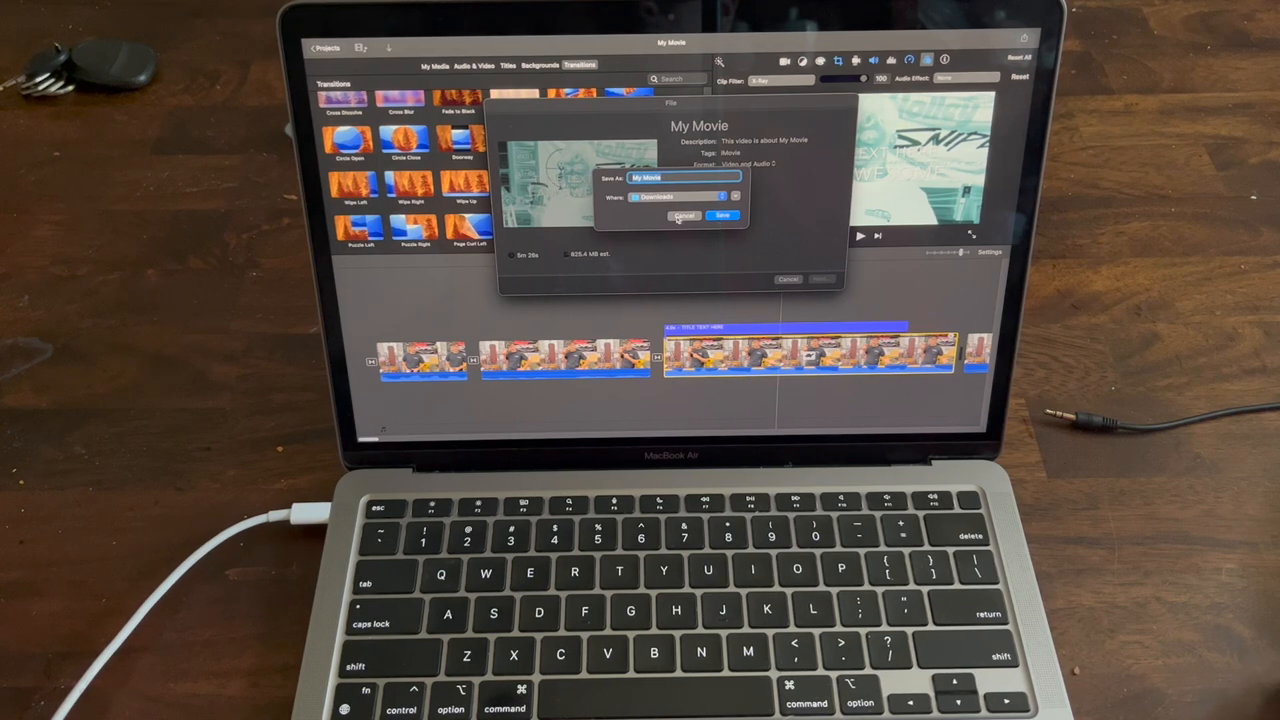
left_click(722, 216)
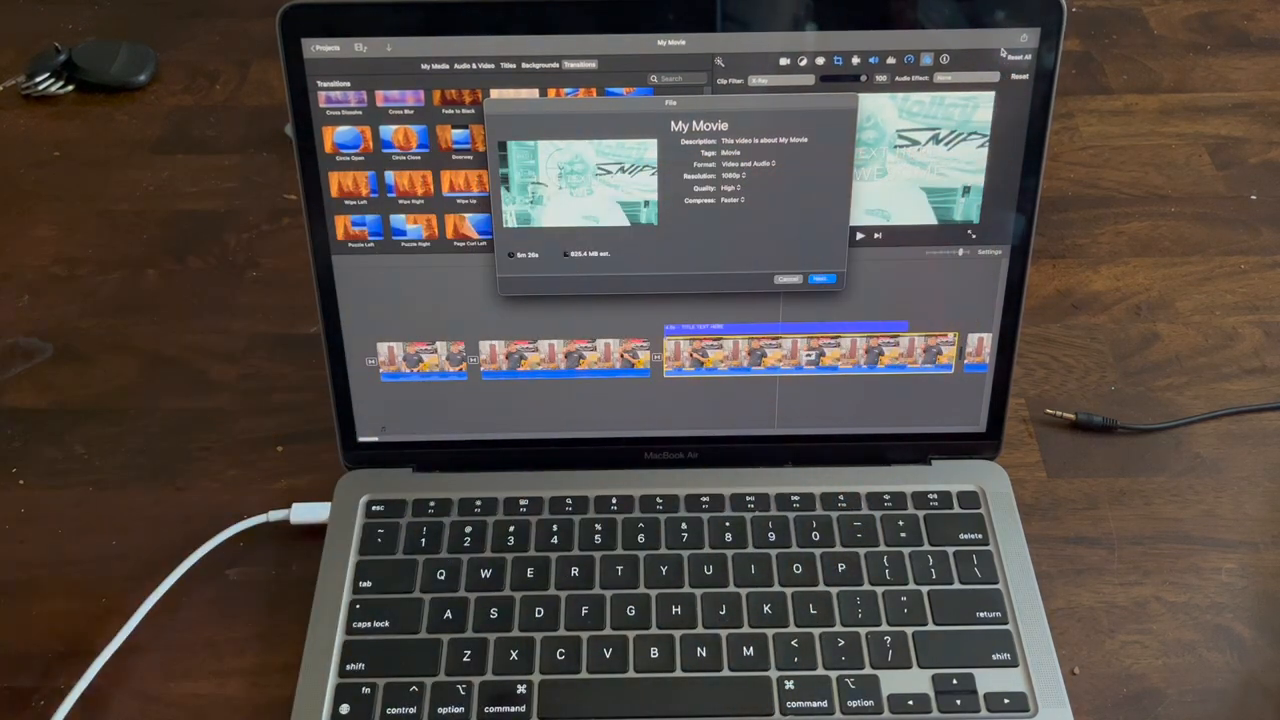
left_click(787, 278)
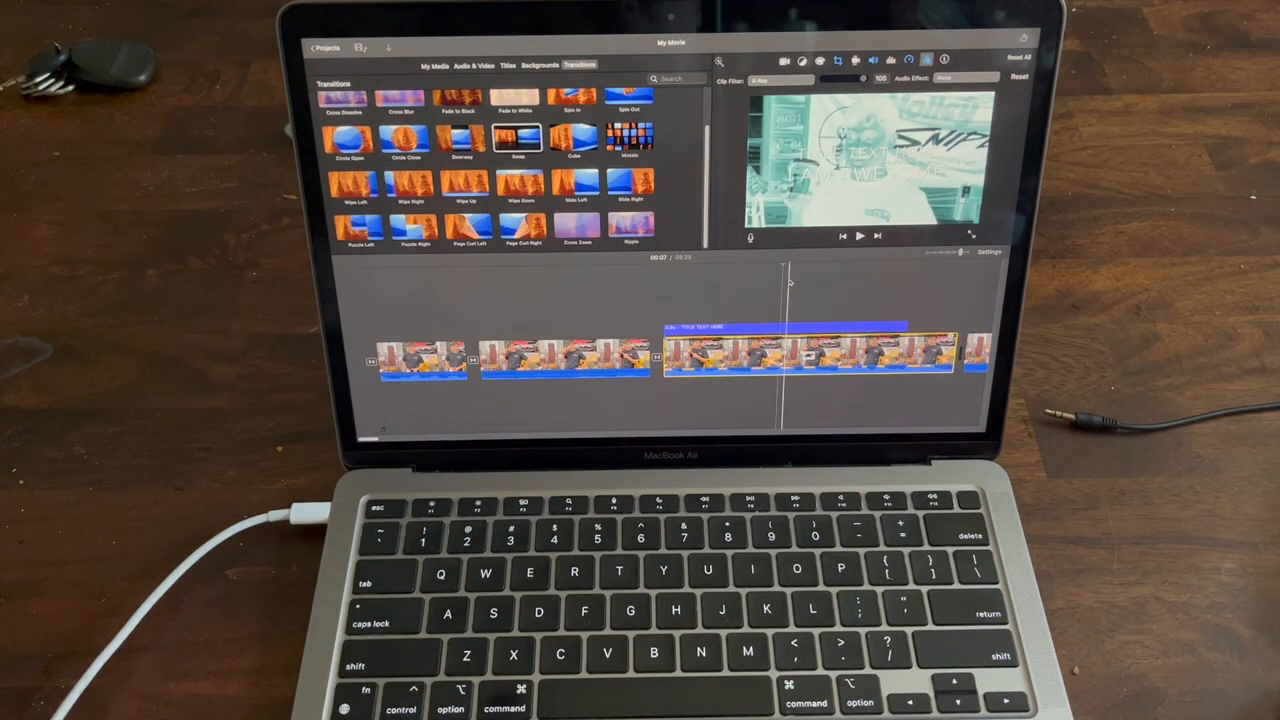